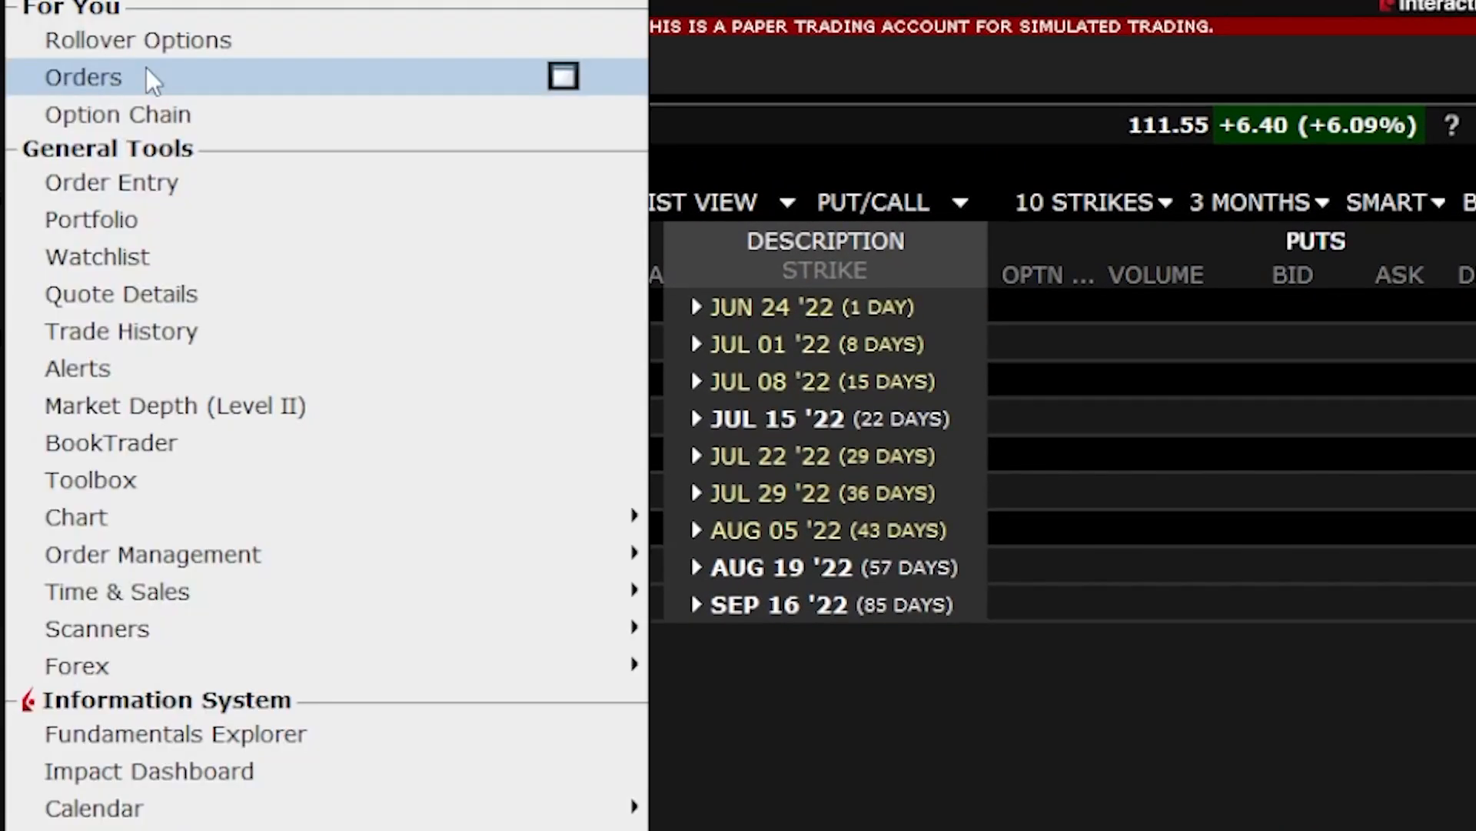
# - Launch the Rollover Options tool from the New Window options tools list
pyautogui.scroll(-3)
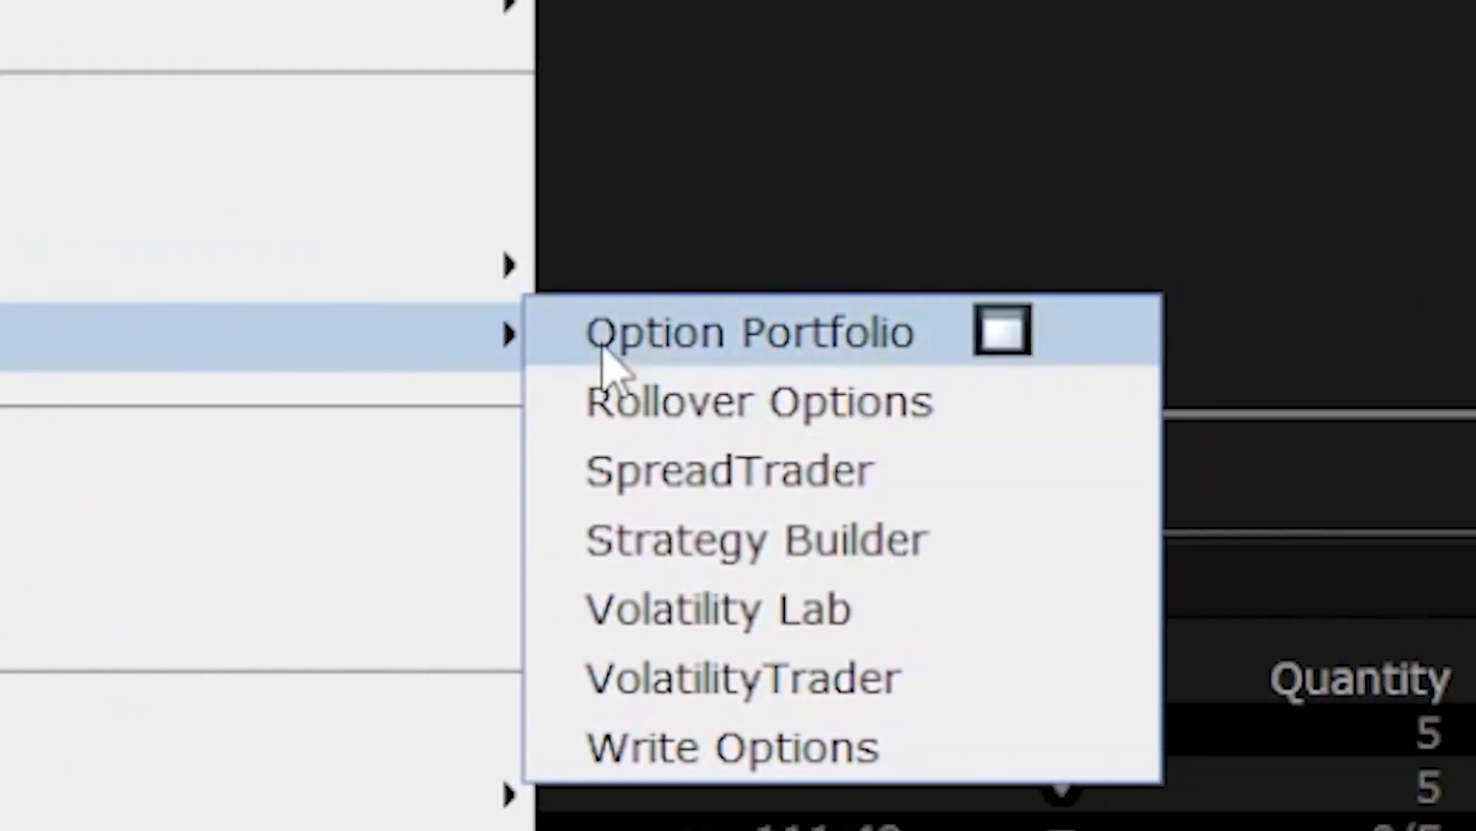
pyautogui.moveTo(758, 401)
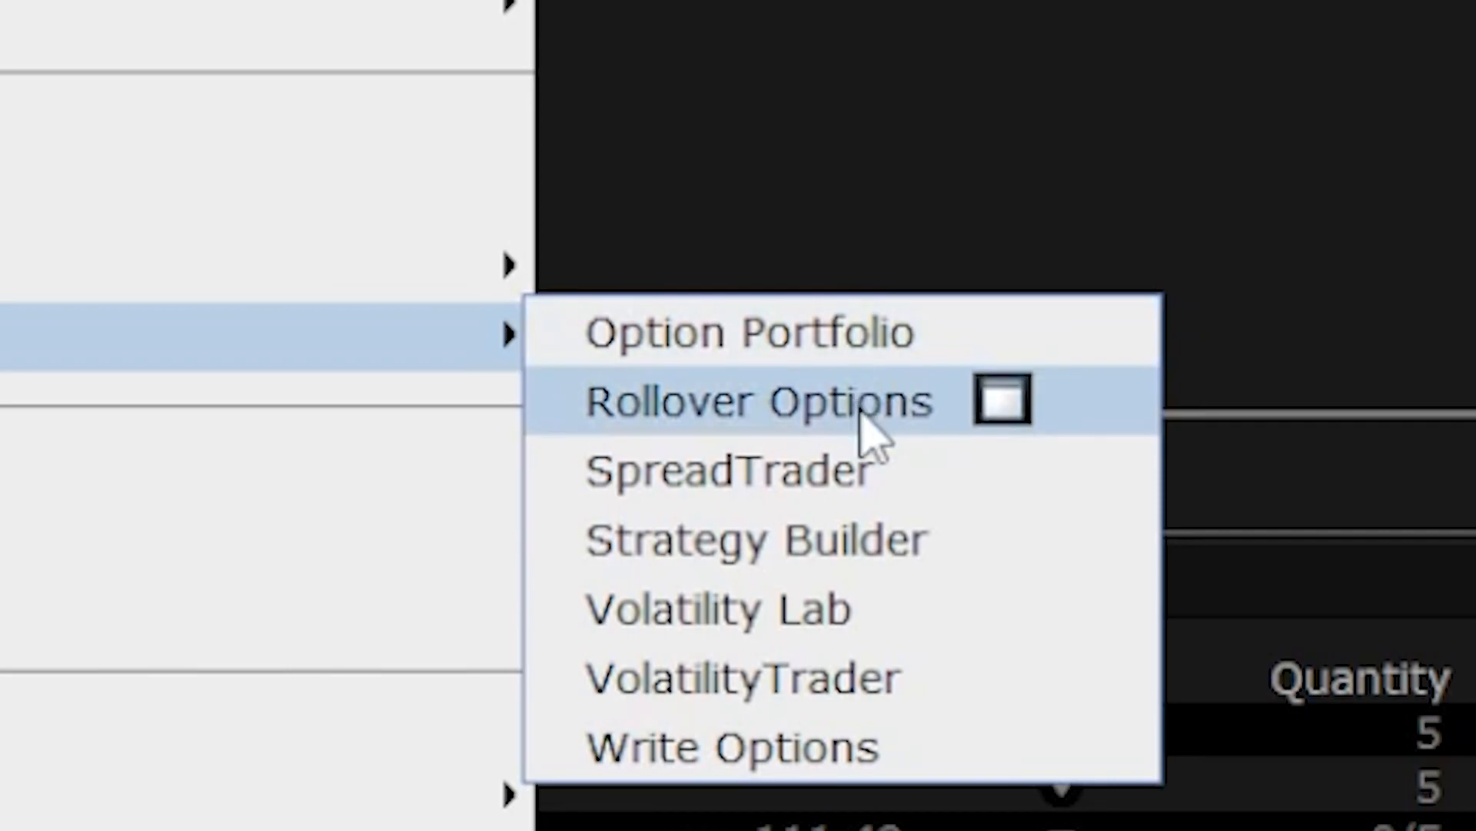
pyautogui.click(758, 400)
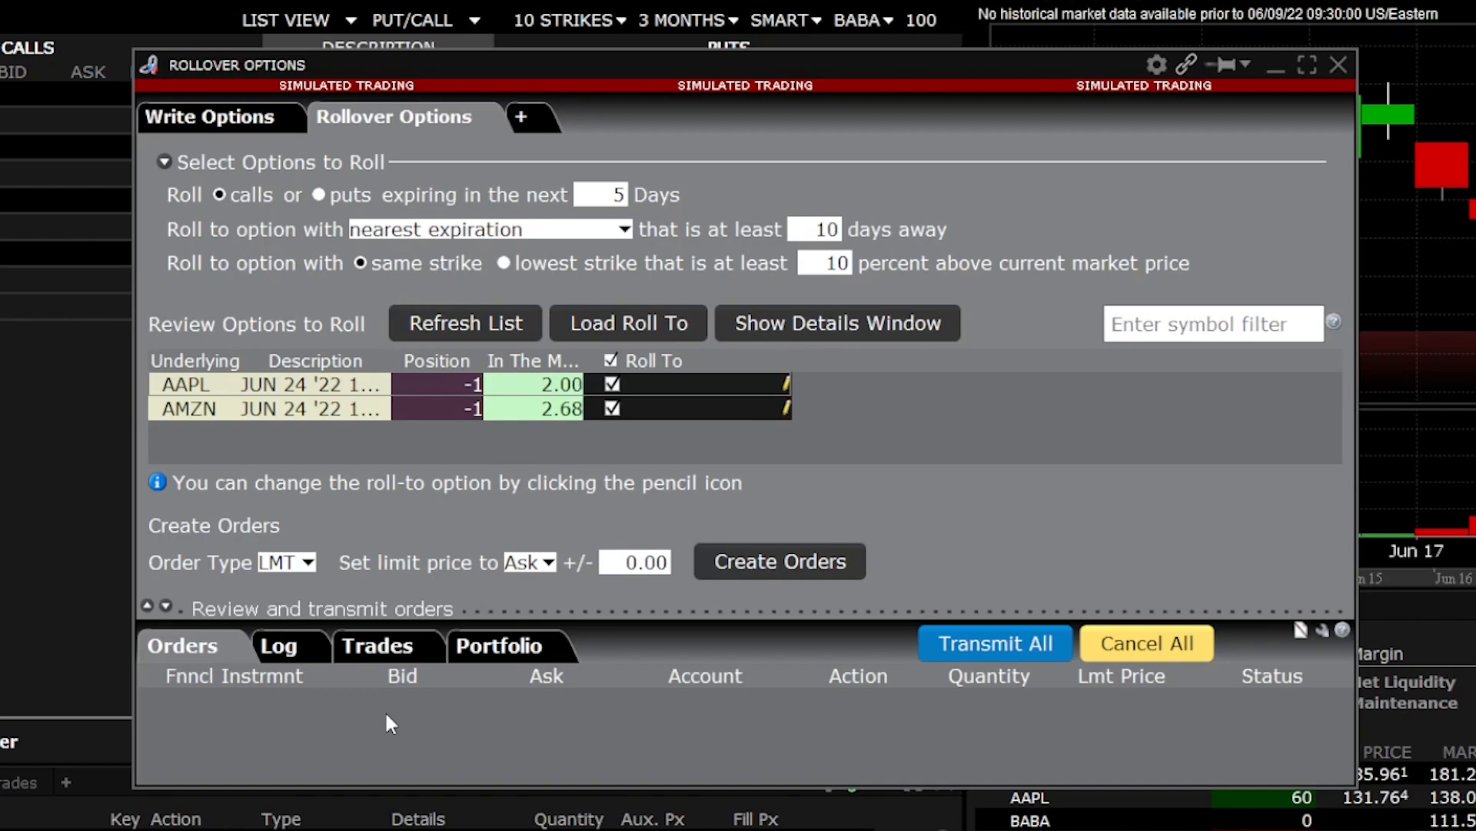
pyautogui.moveTo(417, 504)
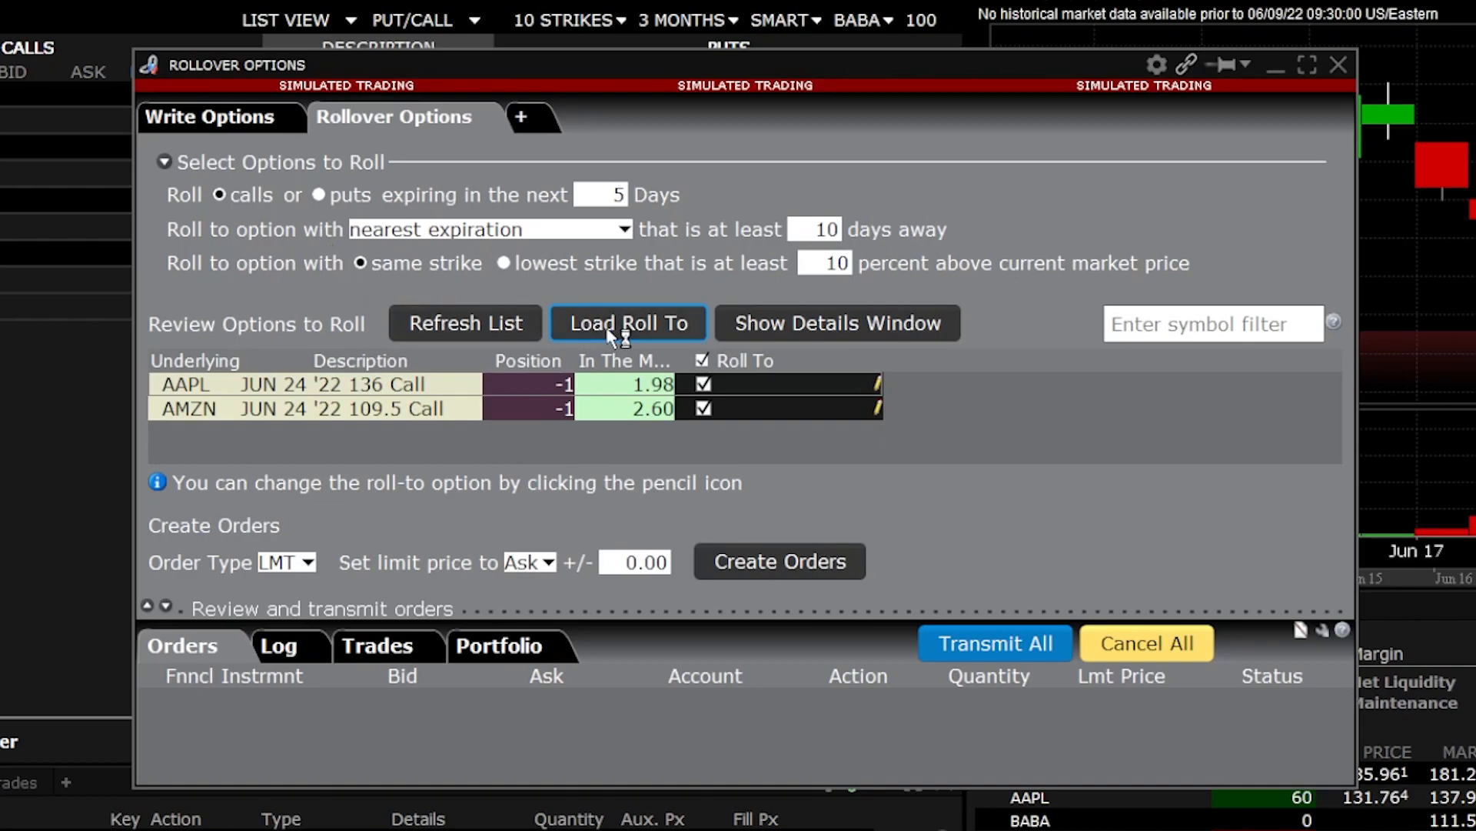
# - Load roll targets for both calls and switch the roll-to expiration to nearest monthly
pyautogui.click(627, 323)
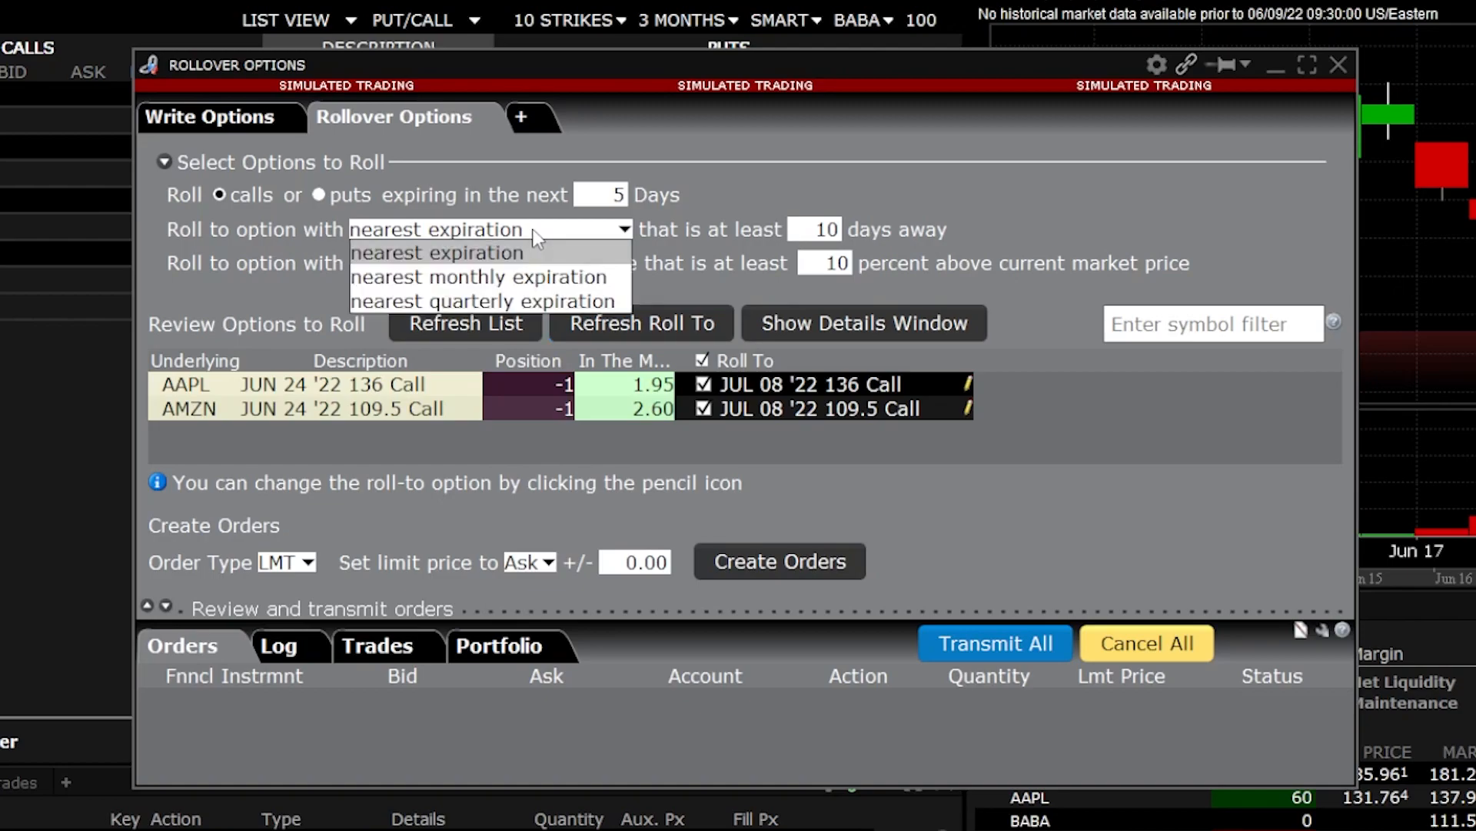
pyautogui.moveTo(482, 277)
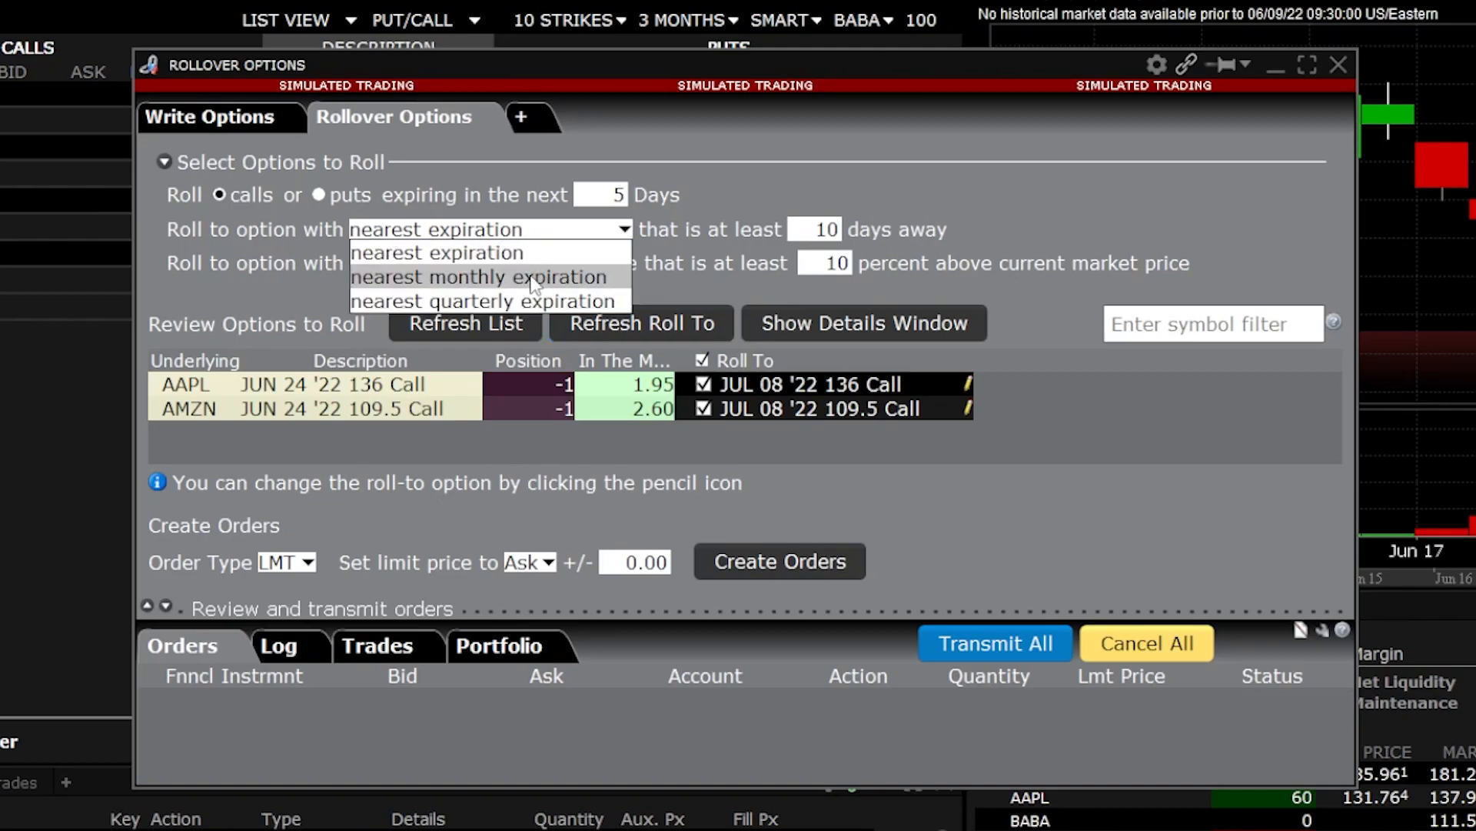
pyautogui.click(485, 277)
pyautogui.write('1')
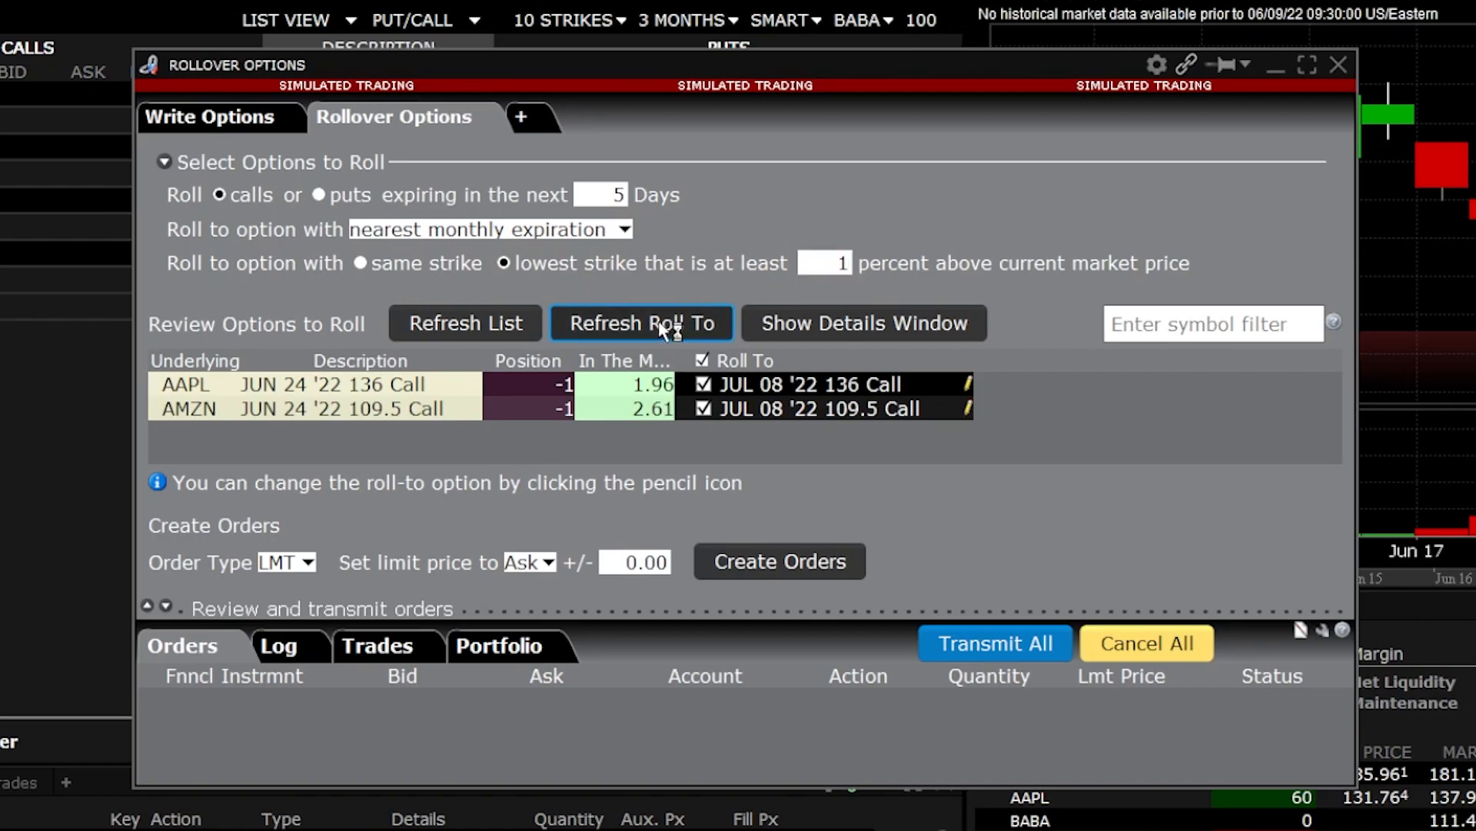
# - Refresh targets to the Jul 15 calls and create the AAPL and AMZN sell roll orders
pyautogui.click(643, 323)
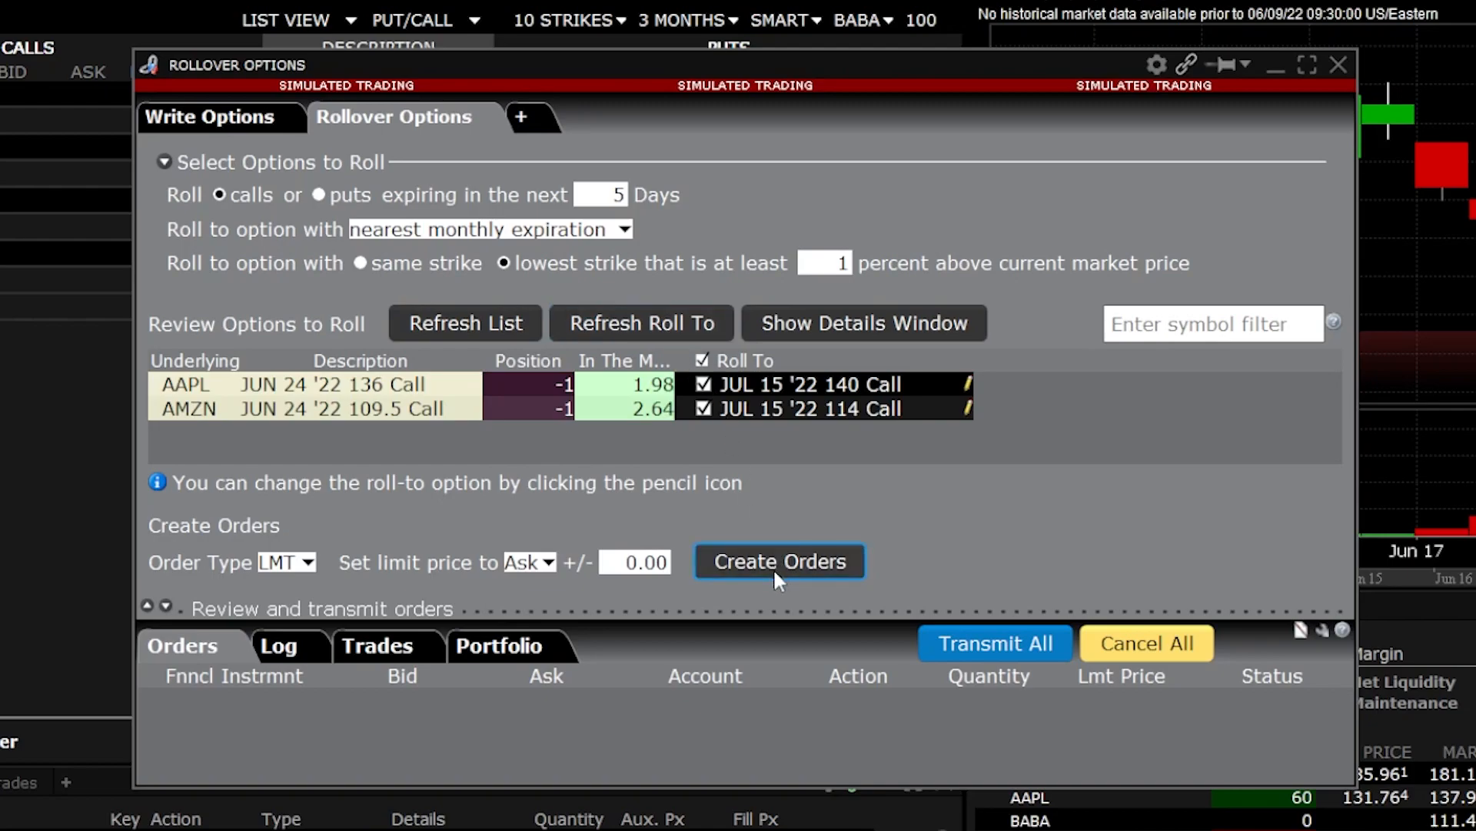
pyautogui.click(779, 562)
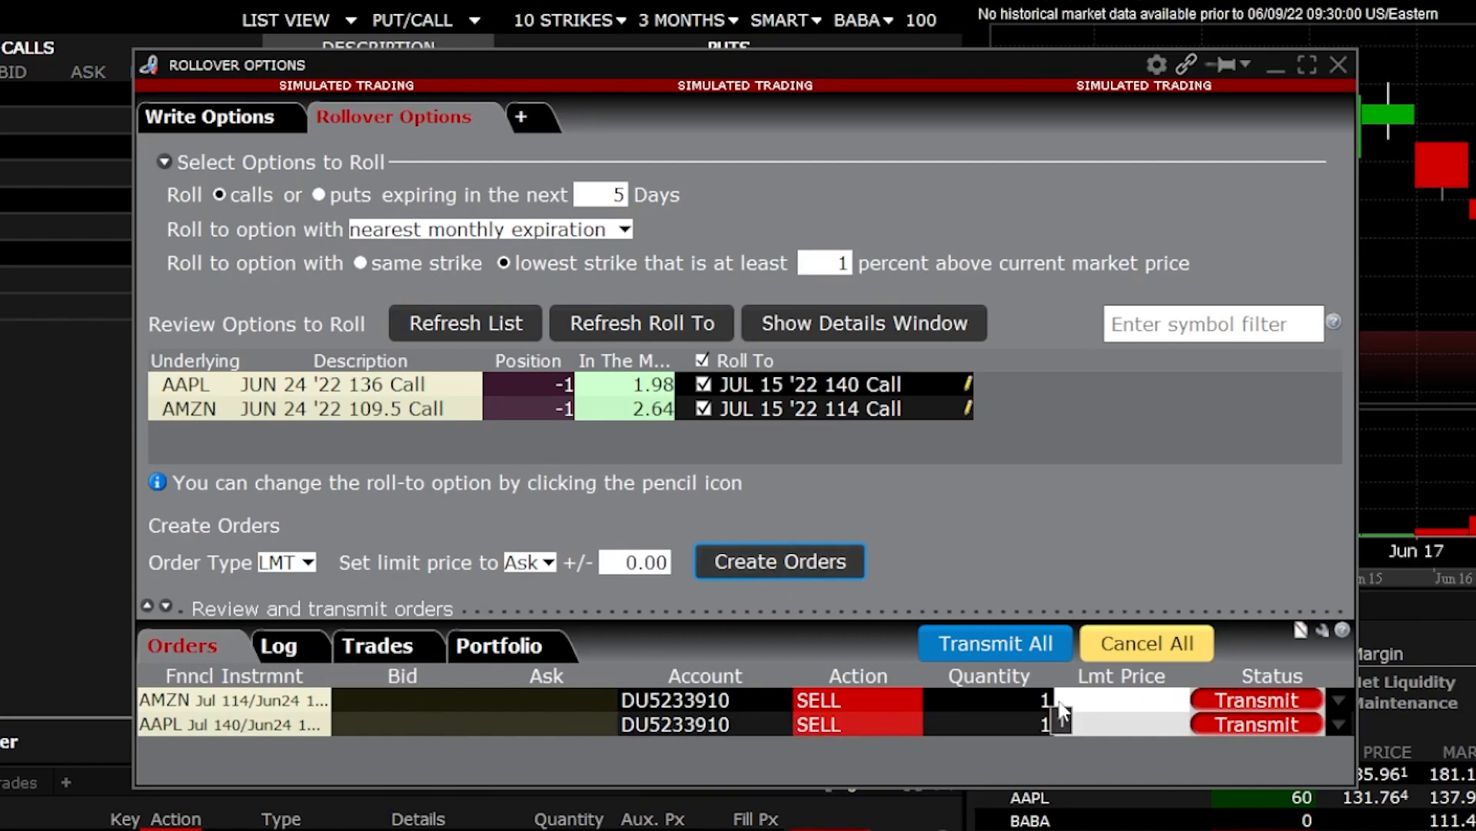
pyautogui.moveTo(1139, 706)
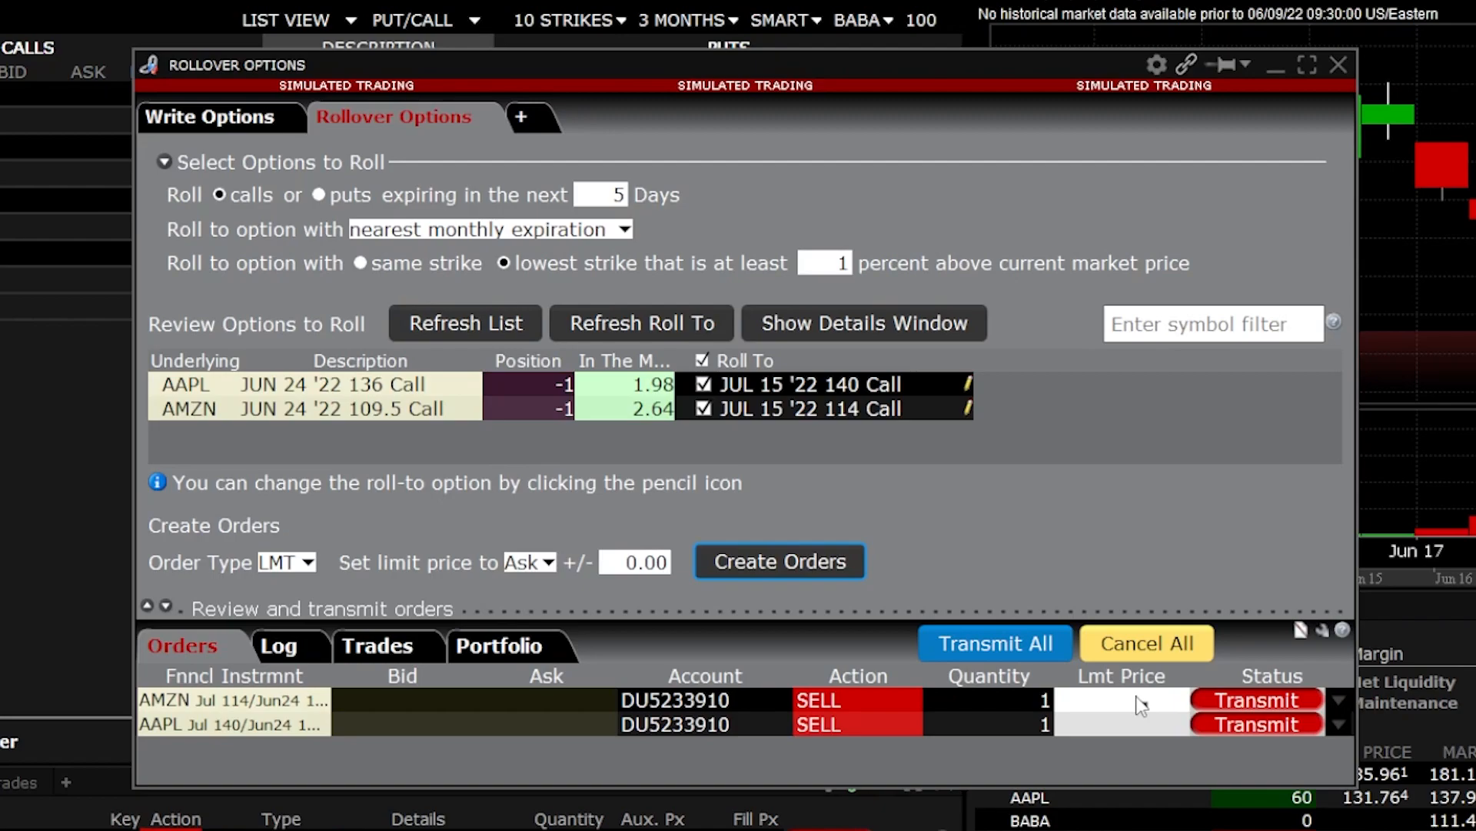
# - Set the AAPL roll target to the Jul 15 '22 141 call from its option chain
pyautogui.click(1144, 643)
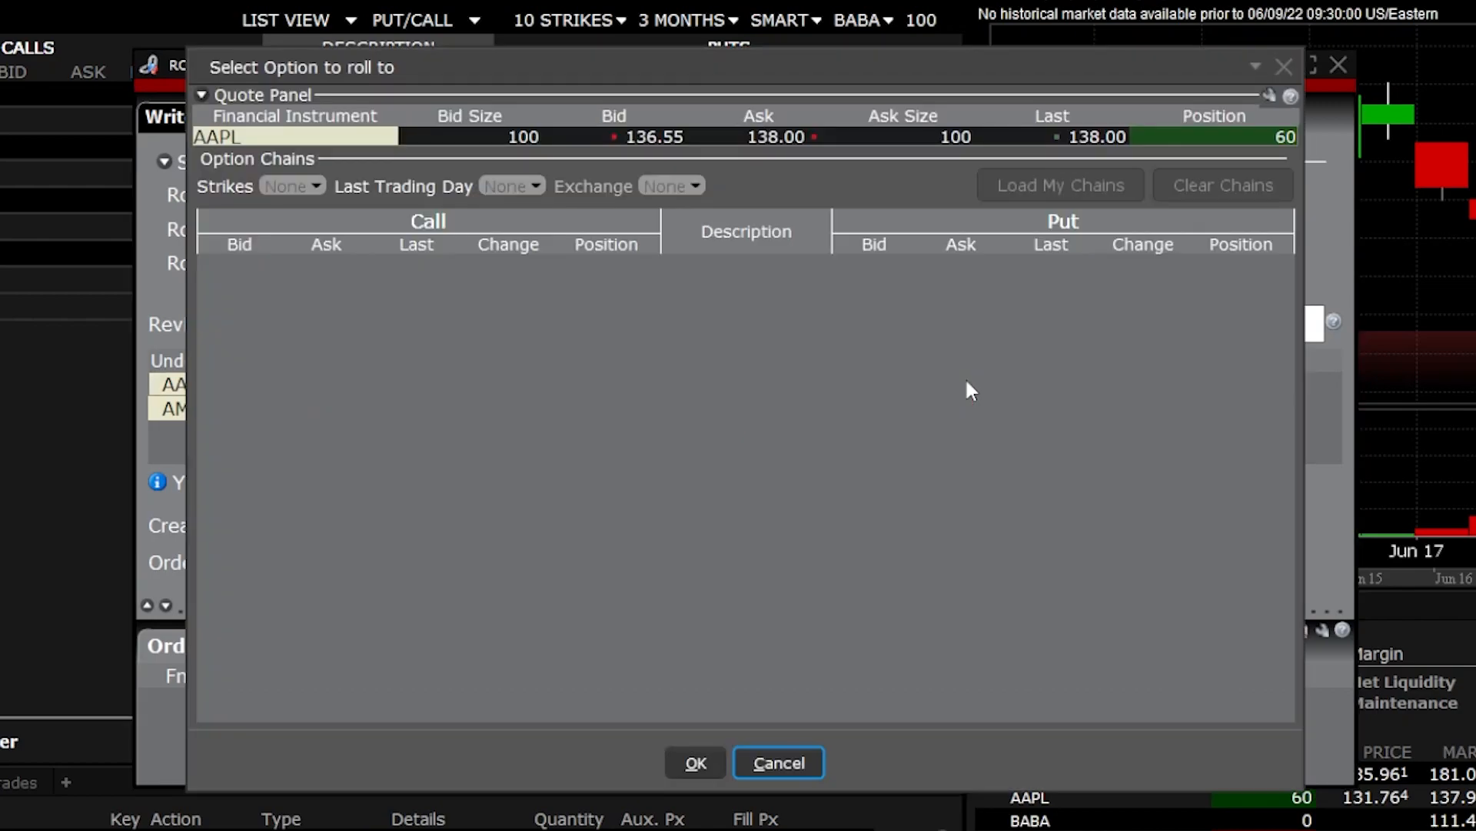
pyautogui.click(1059, 184)
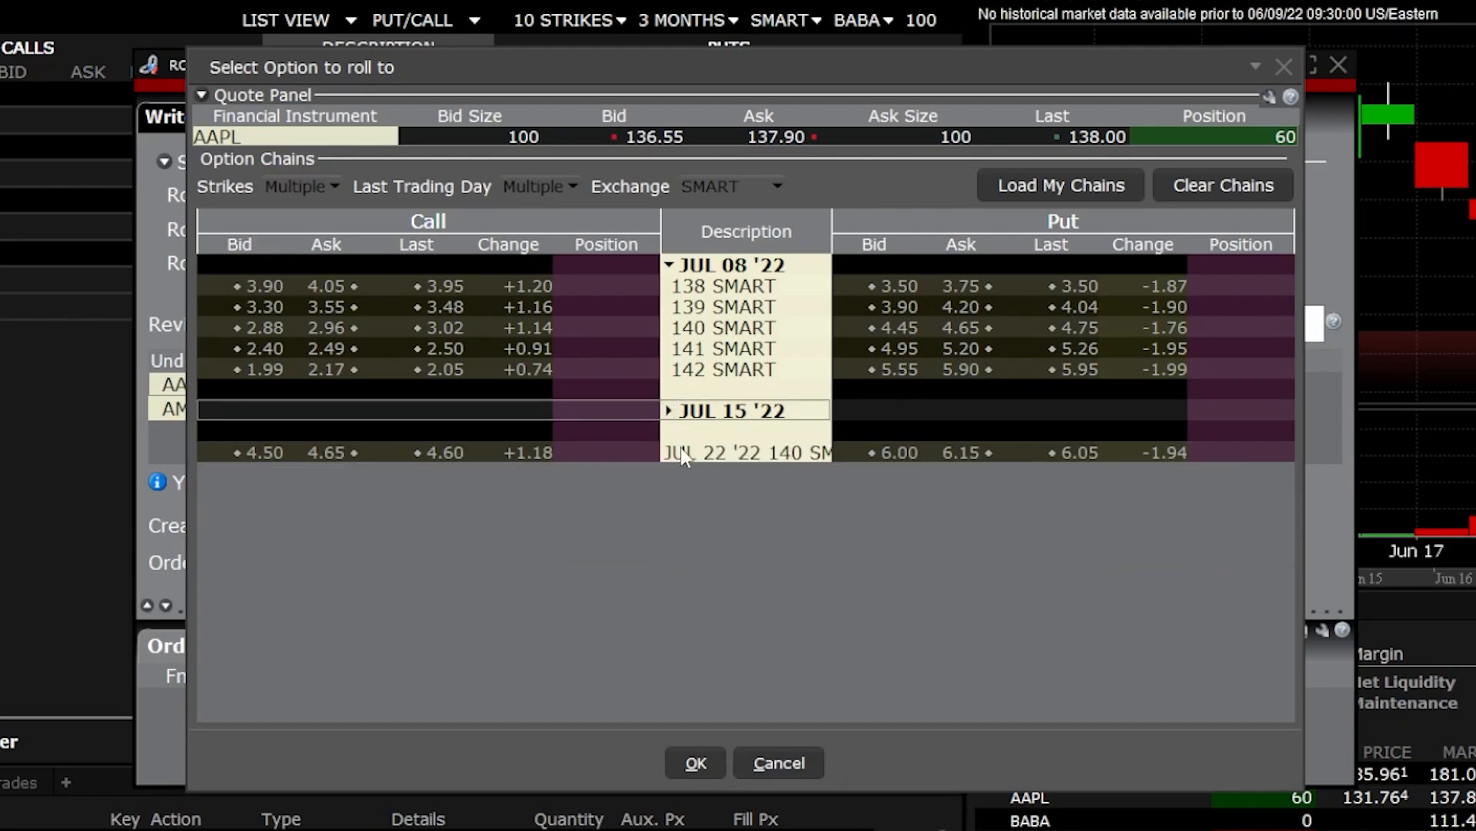
pyautogui.click(667, 409)
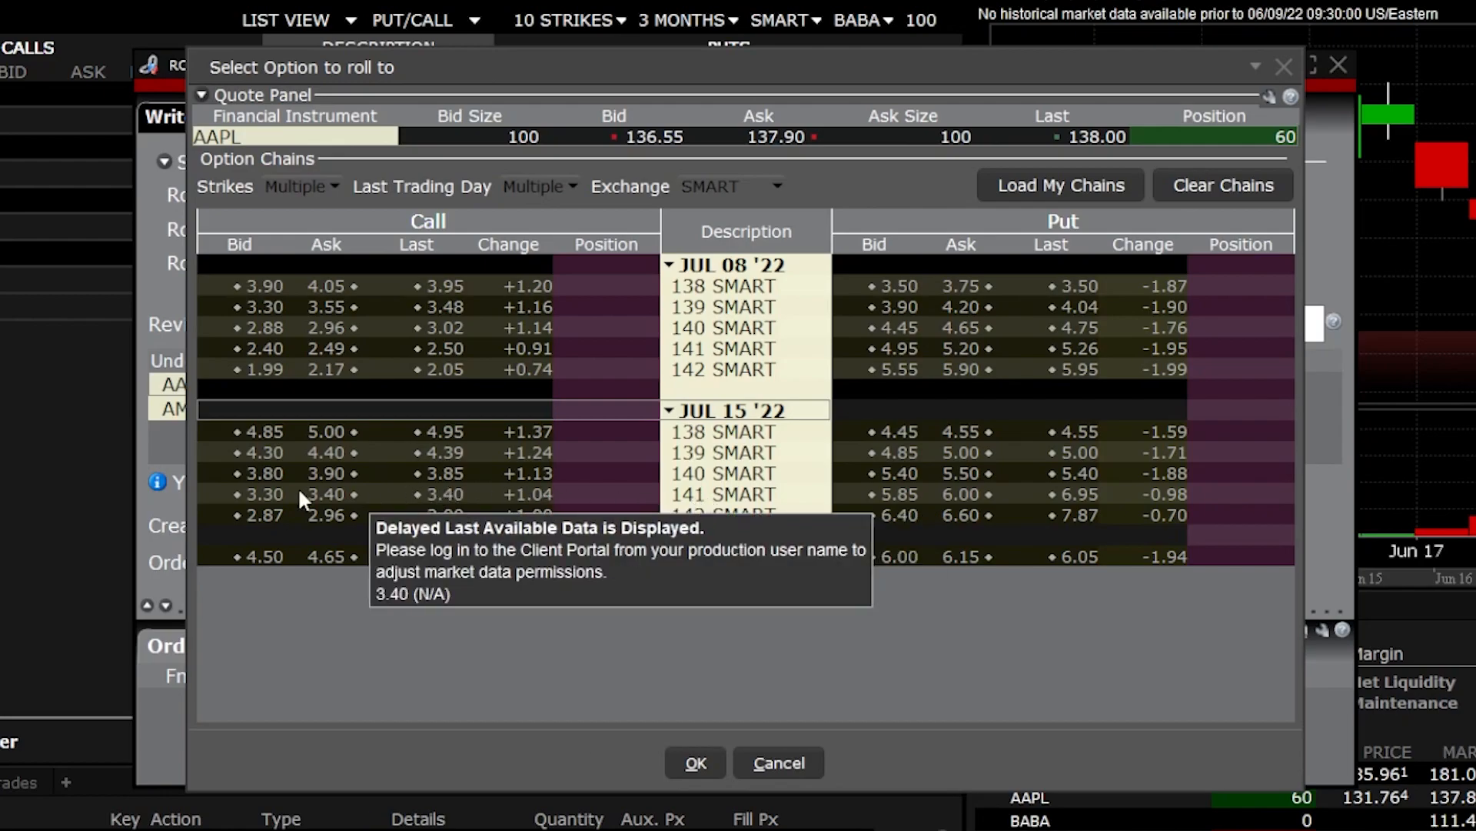
pyautogui.click(744, 494)
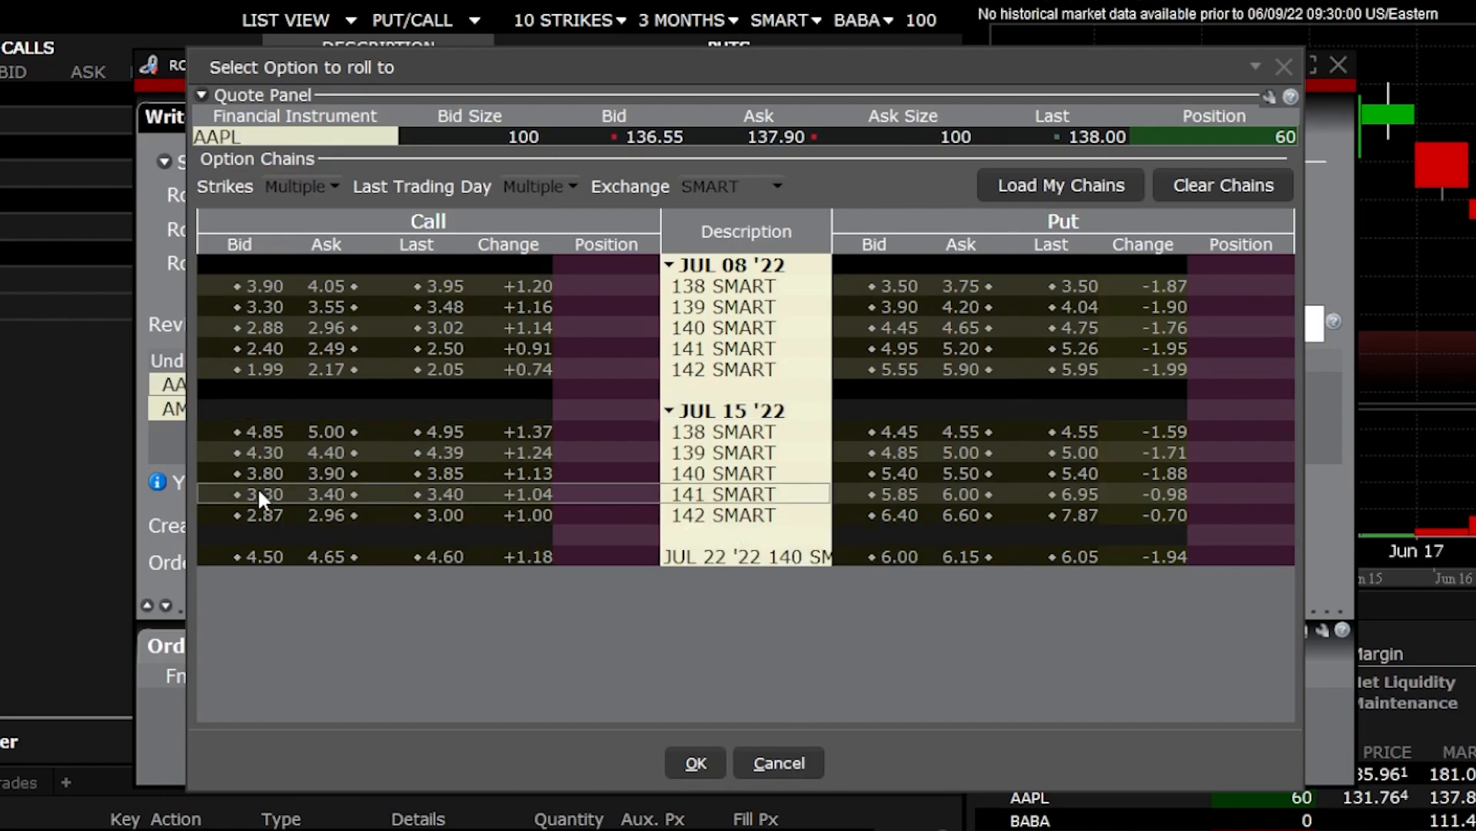
pyautogui.click(695, 761)
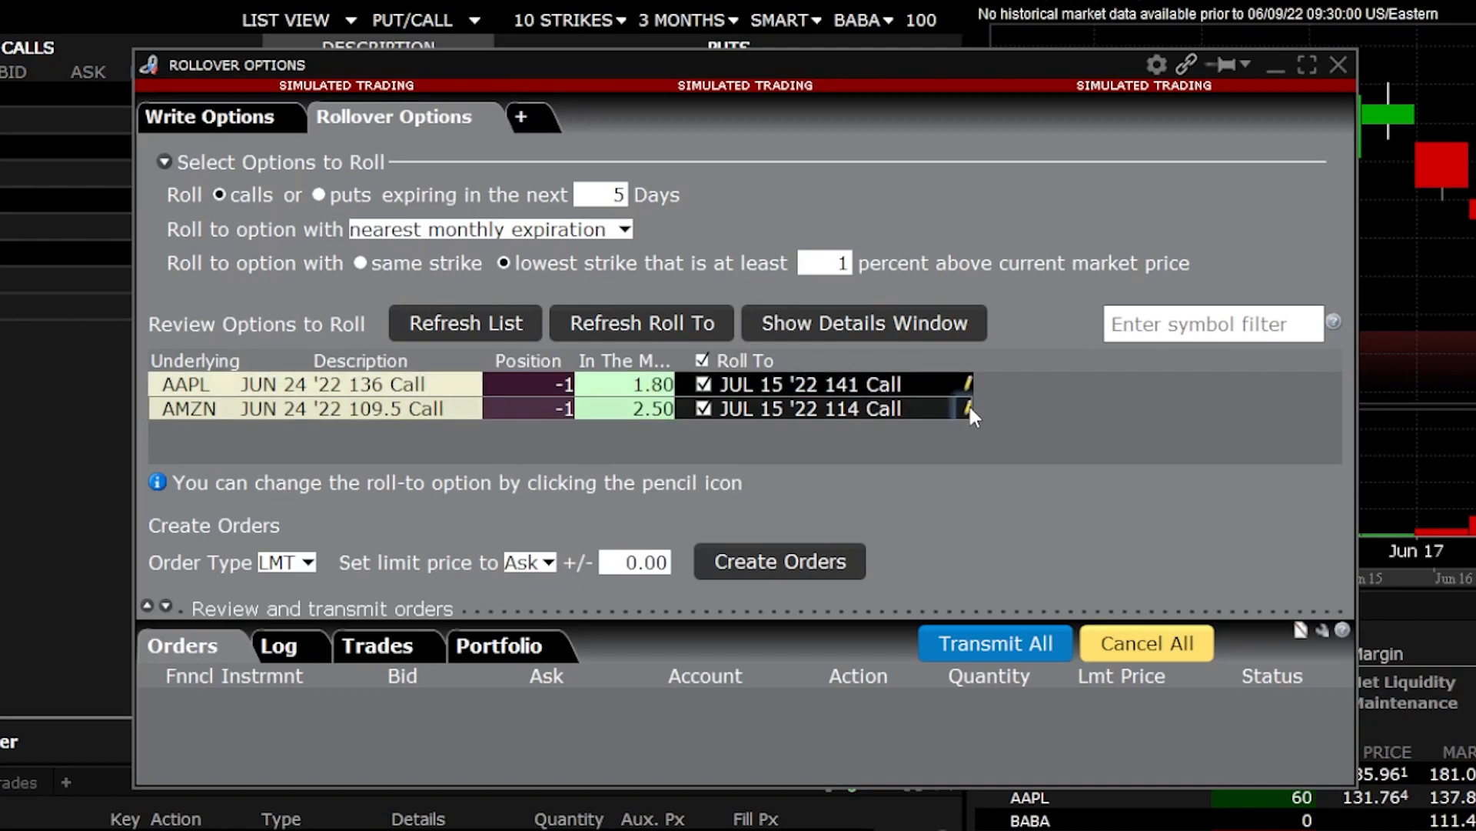
pyautogui.click(963, 408)
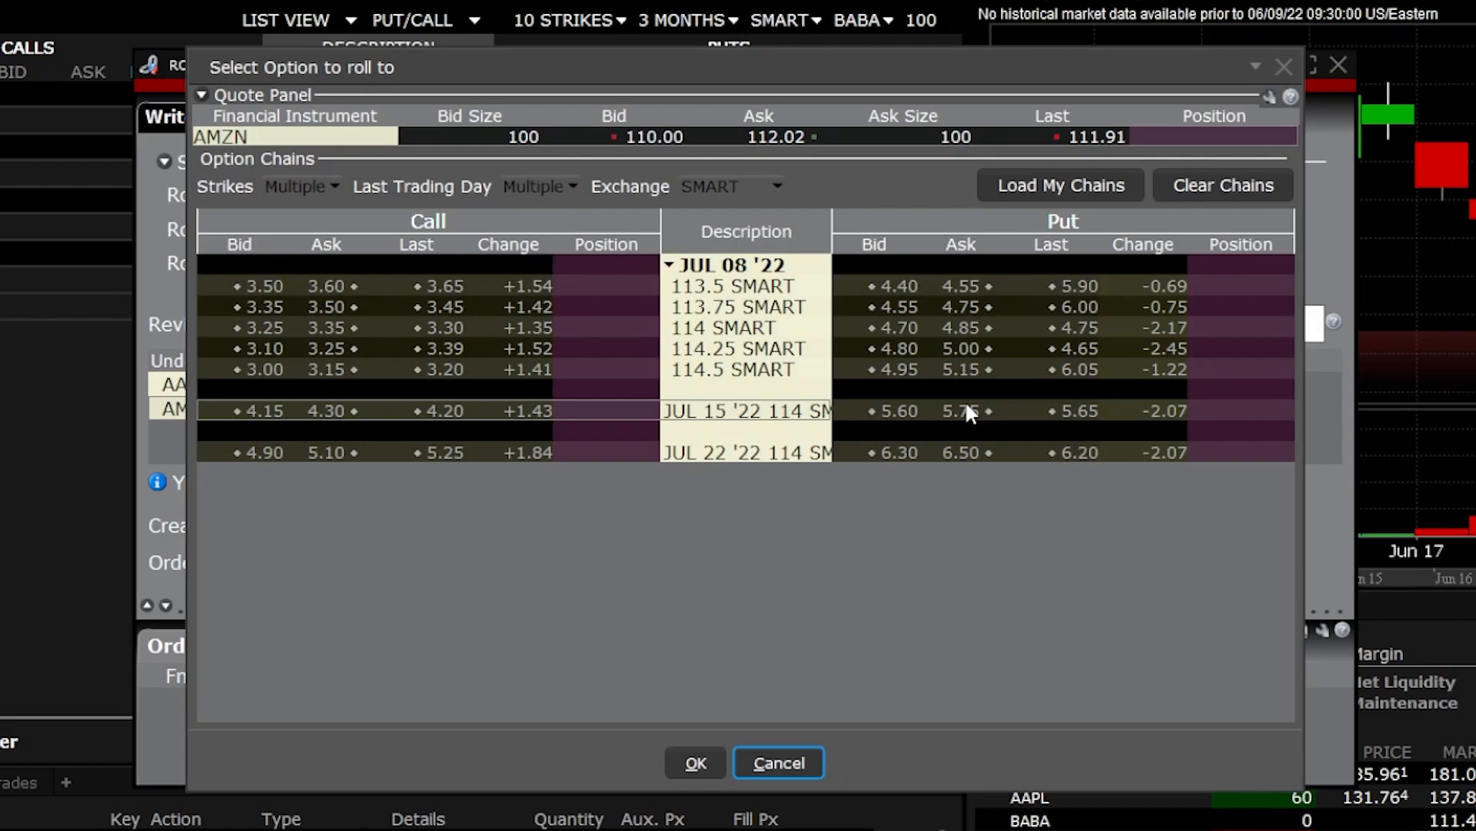
pyautogui.moveTo(715, 310)
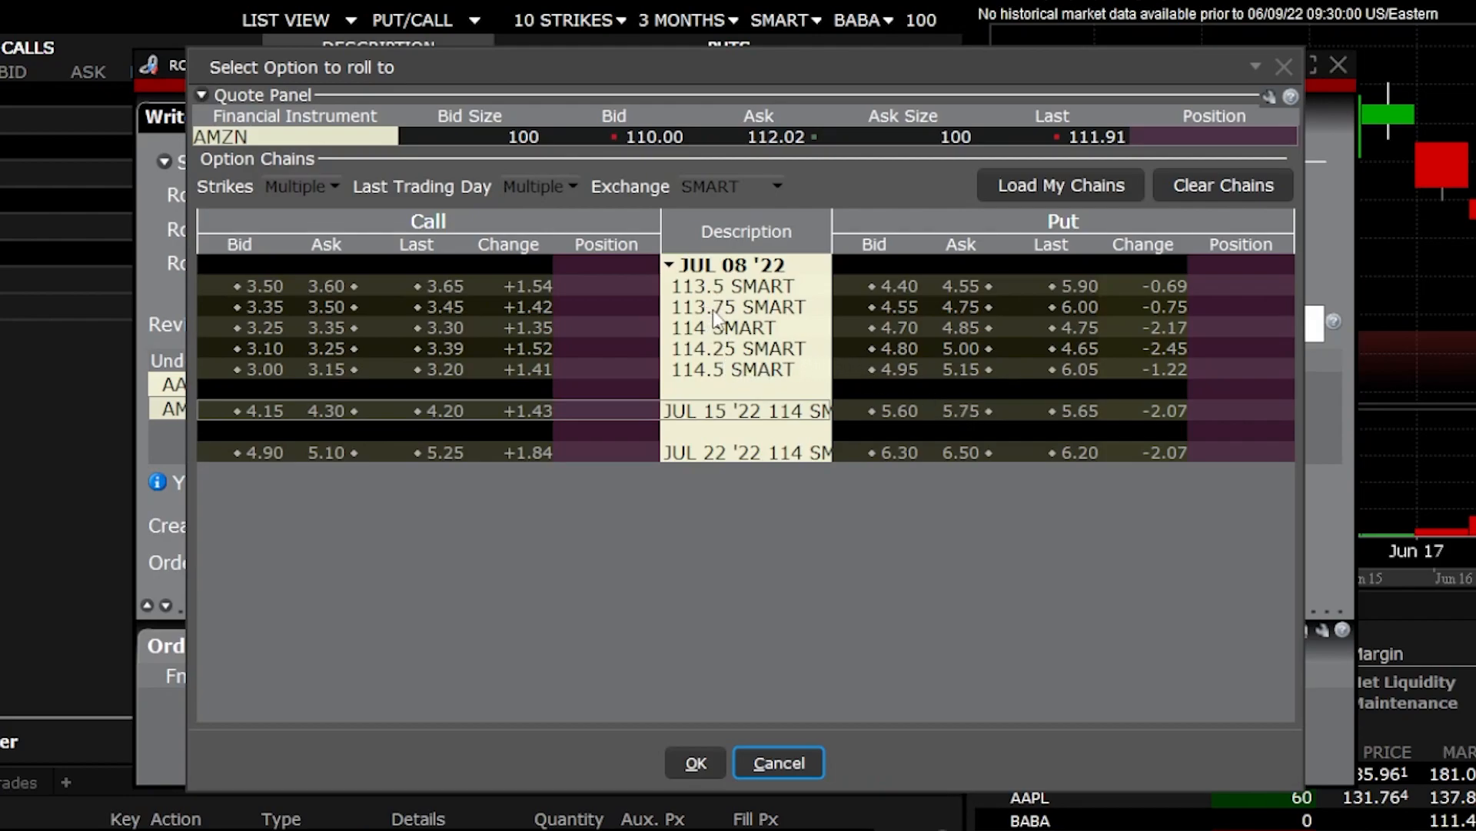
pyautogui.moveTo(316, 298)
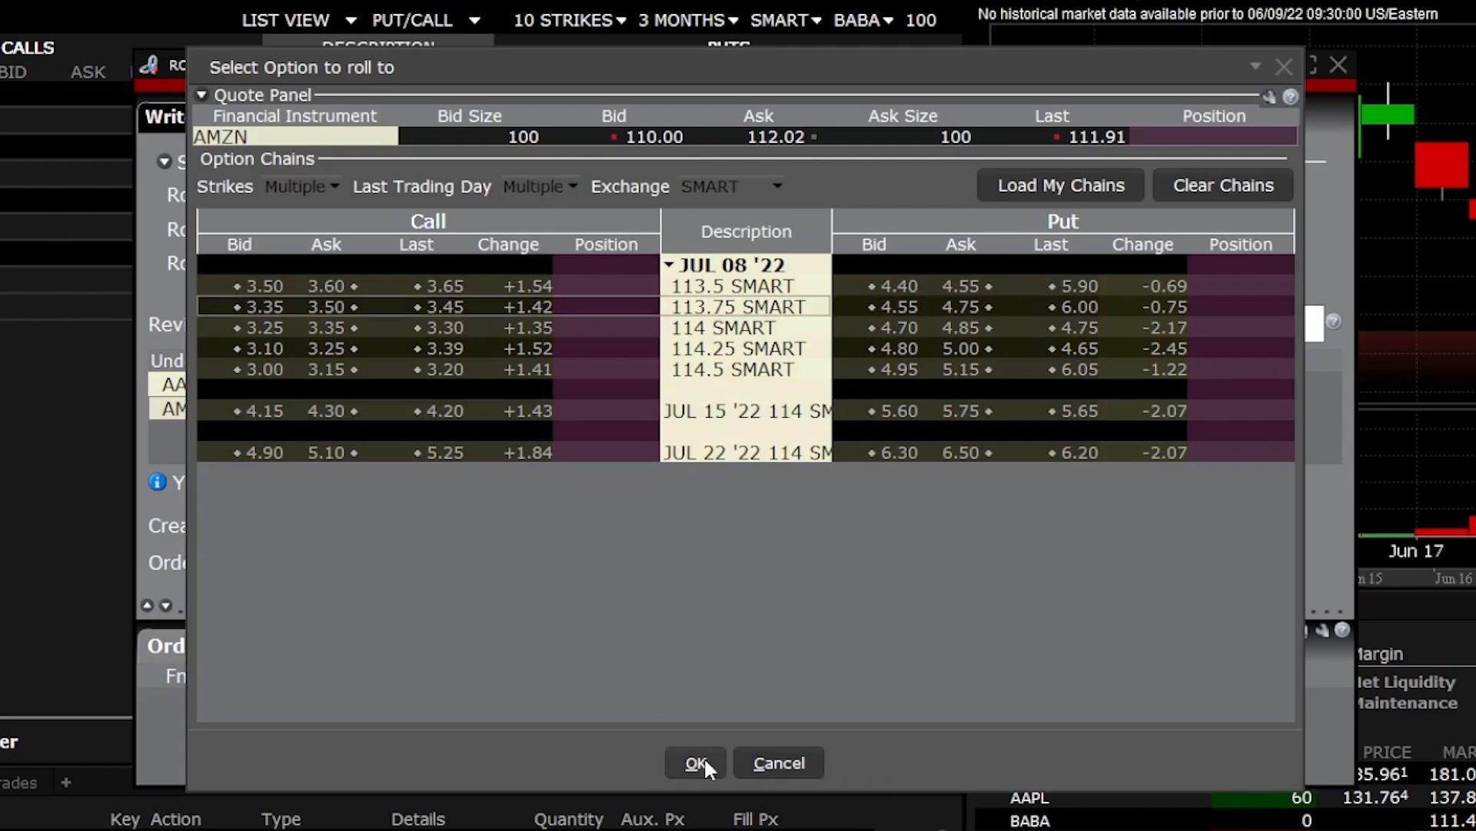
pyautogui.click(695, 763)
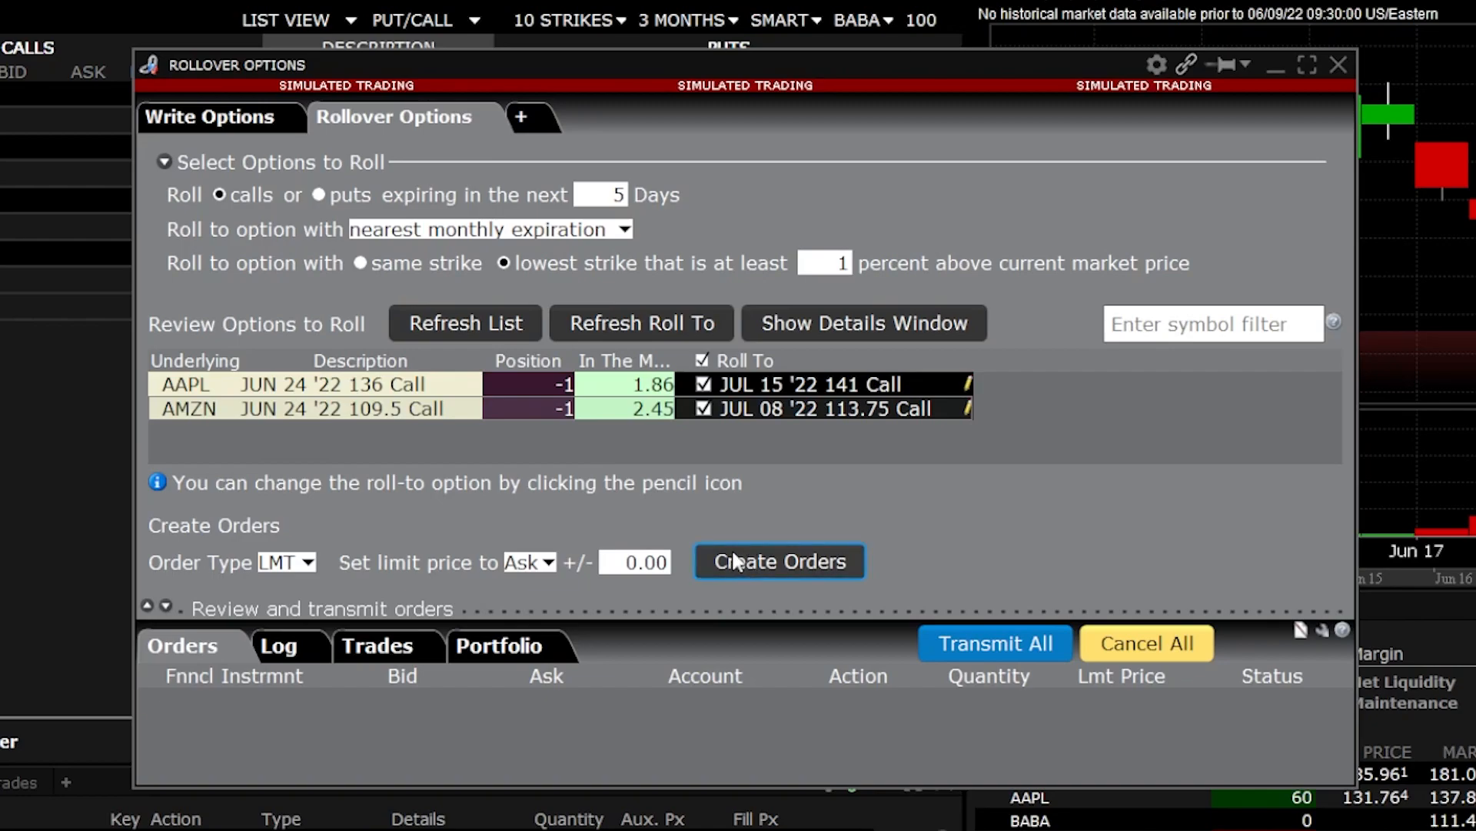
pyautogui.click(778, 562)
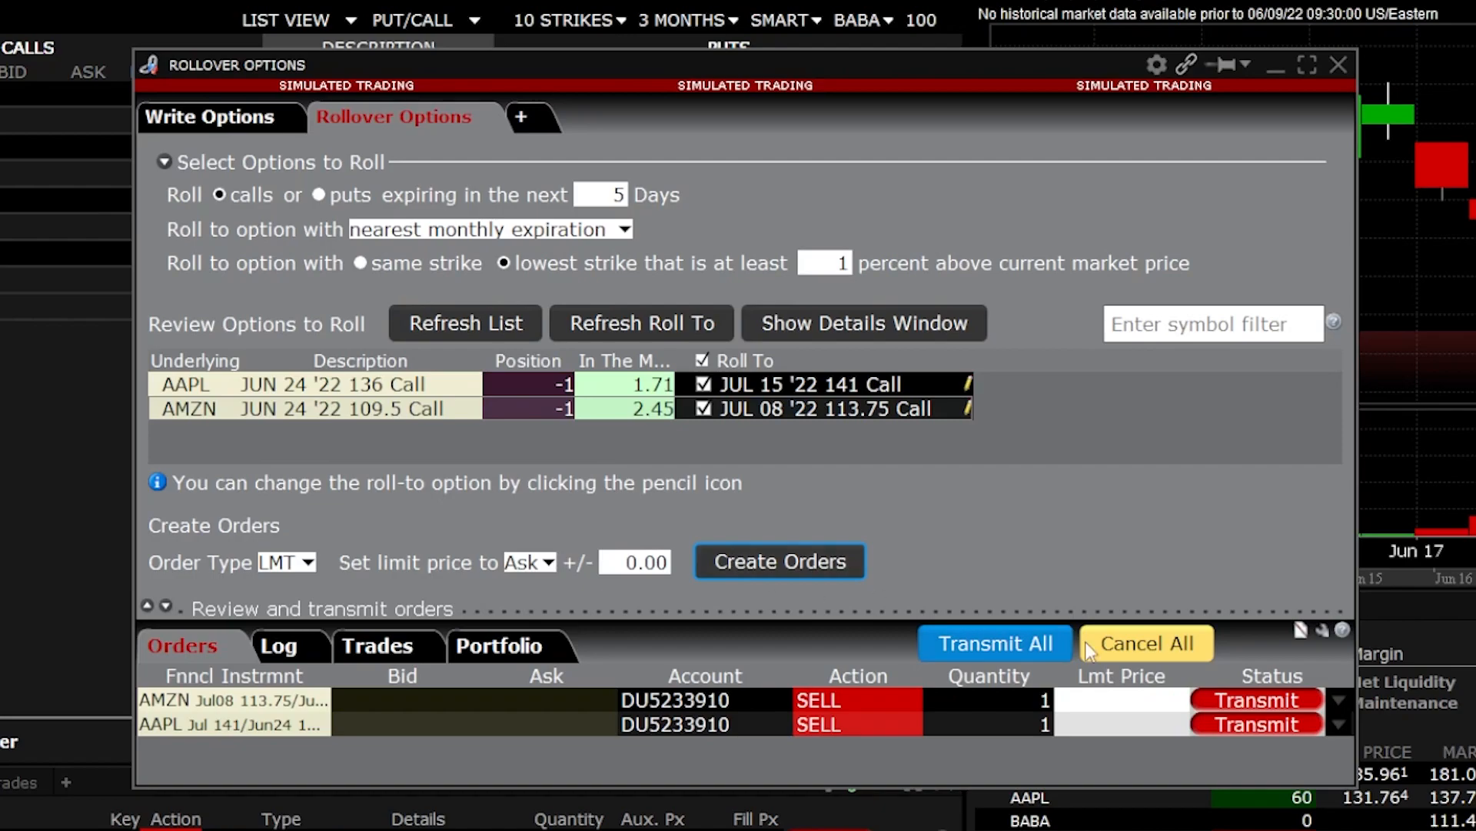
pyautogui.click(1144, 643)
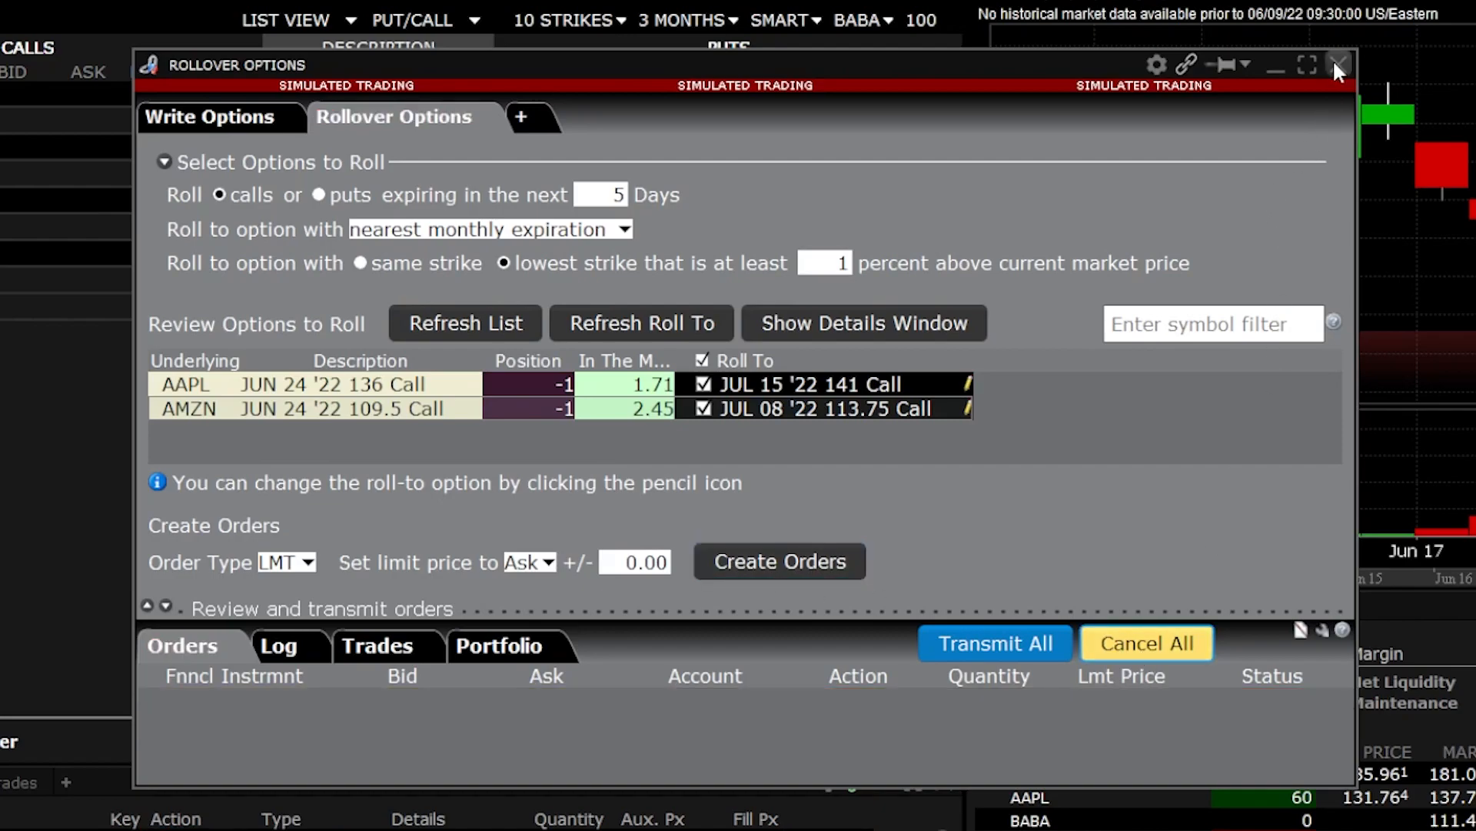
# - Close Rollover Options and bring up trading actions on the AAPL Jun24'22 136 call row
pyautogui.click(1336, 65)
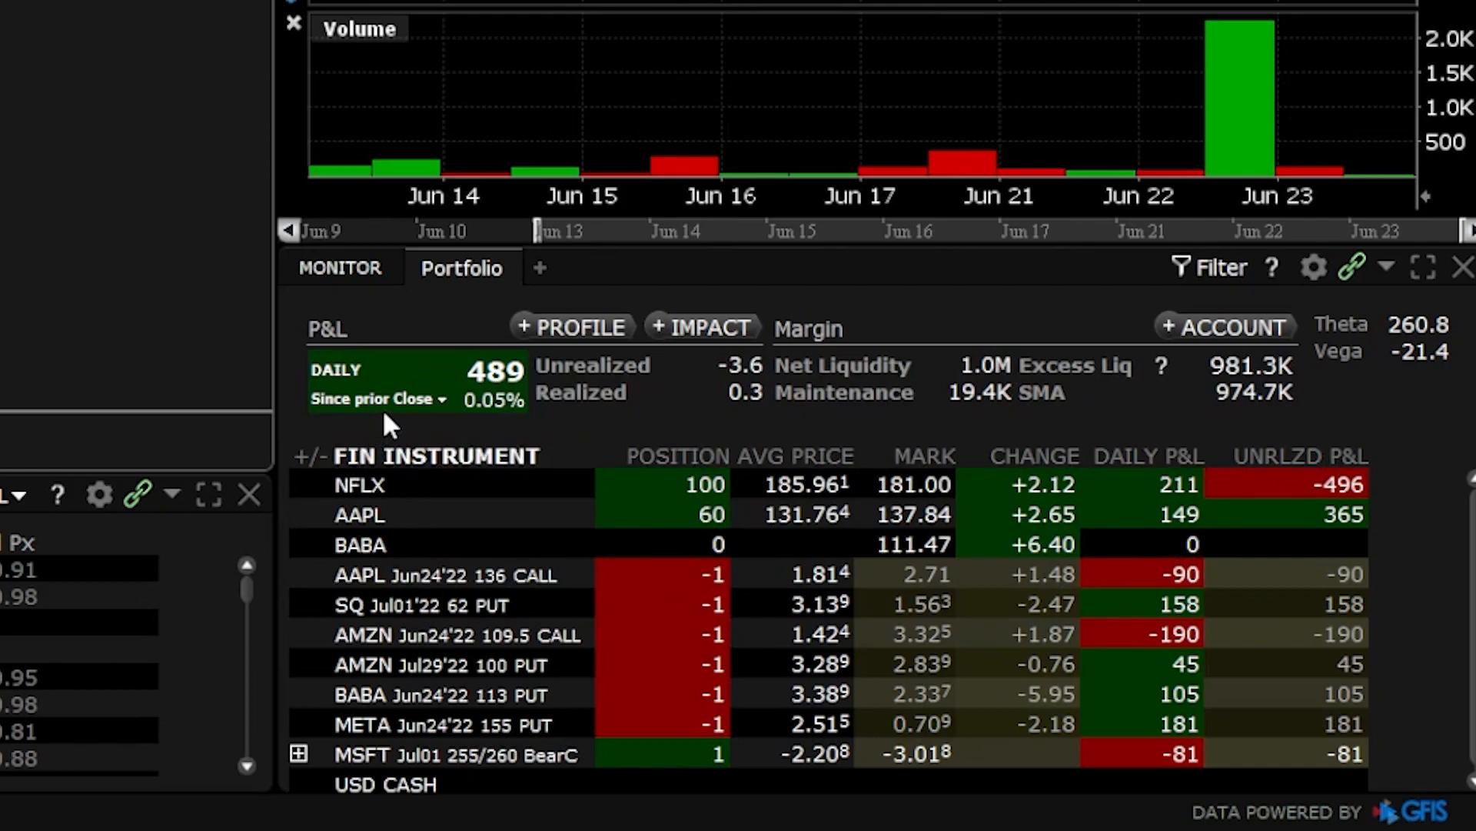
pyautogui.moveTo(389, 430)
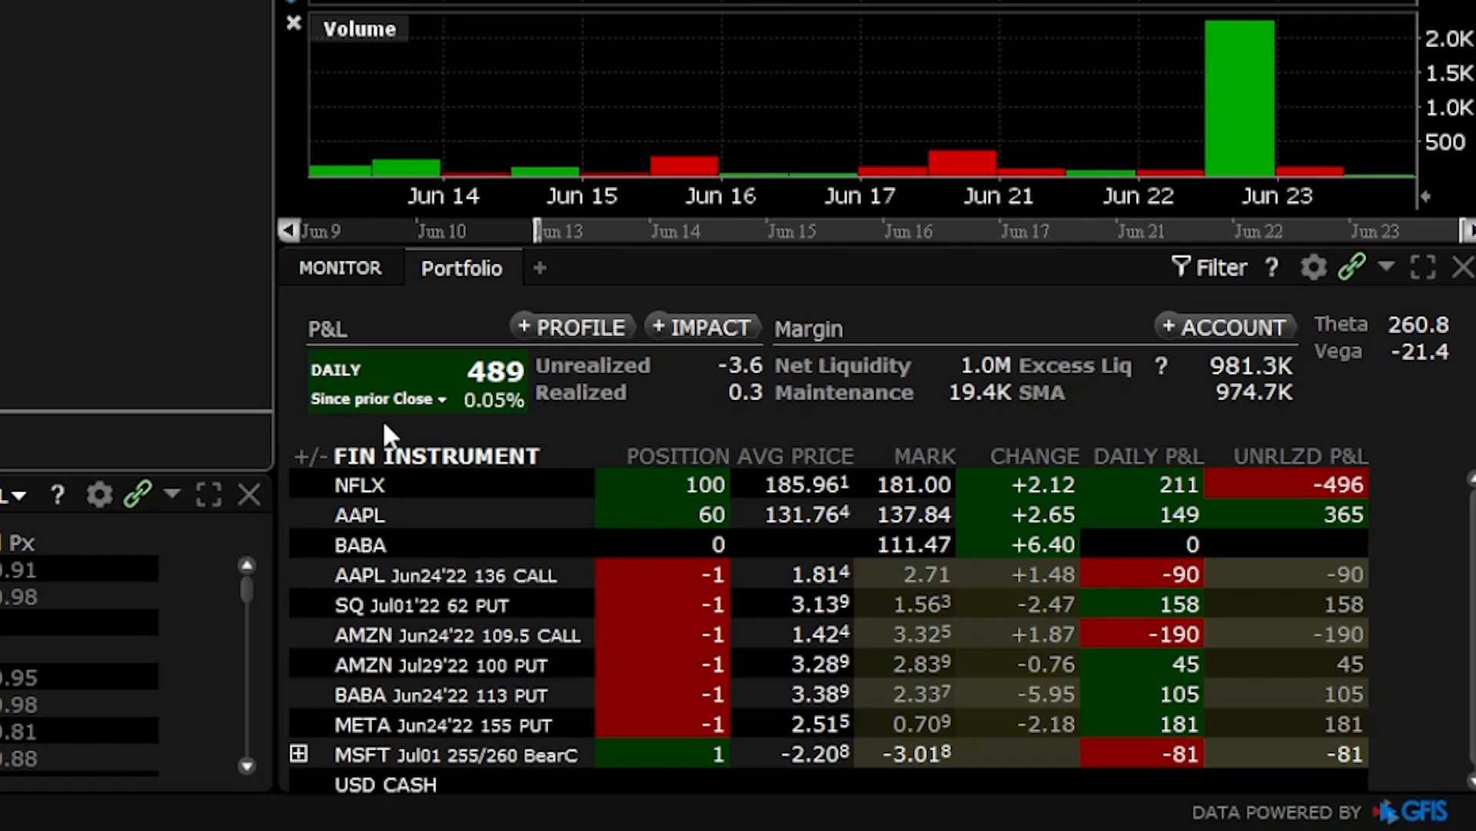
pyautogui.moveTo(443, 580)
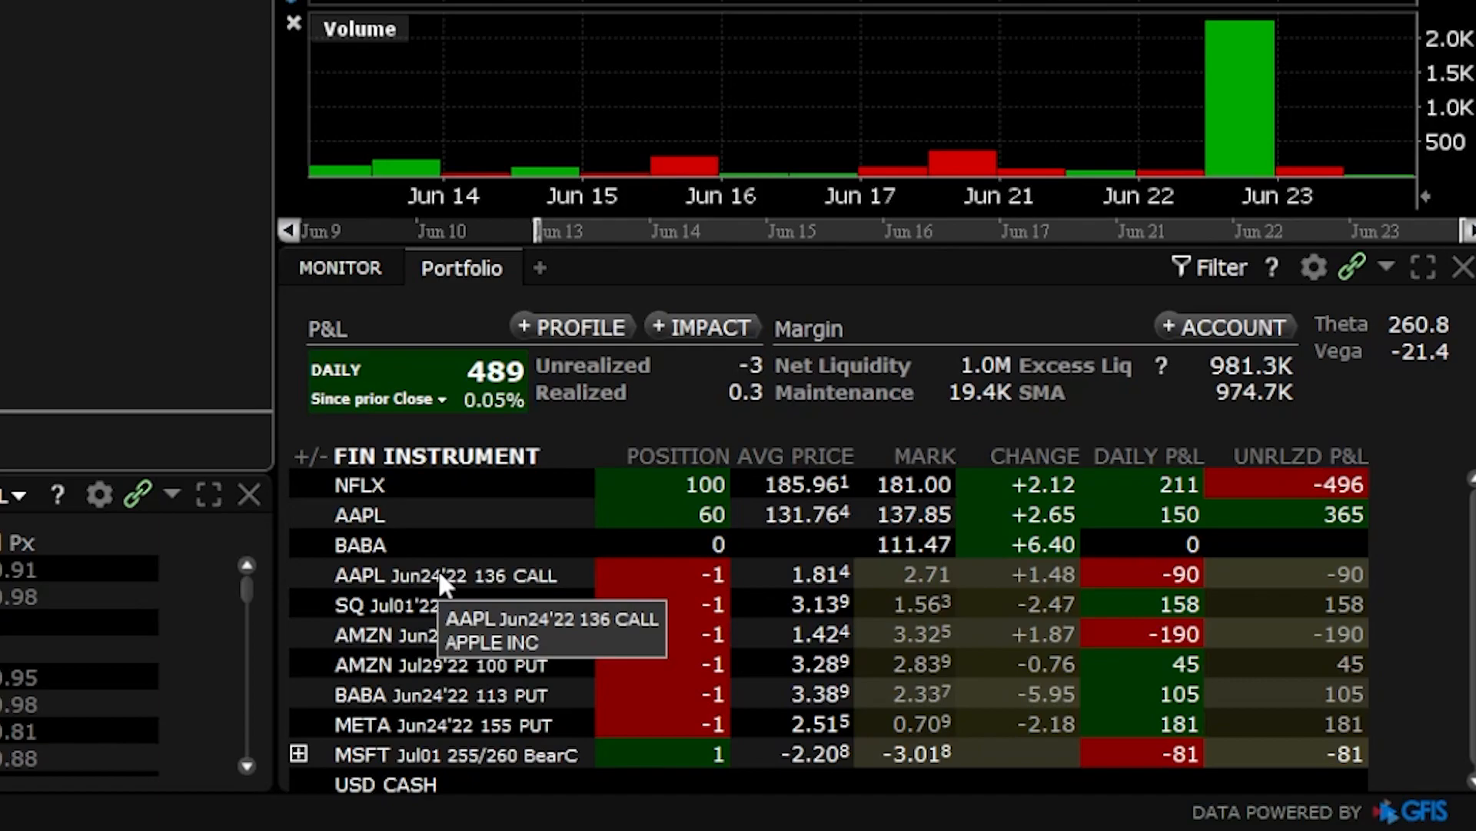
pyautogui.rightClick(443, 574)
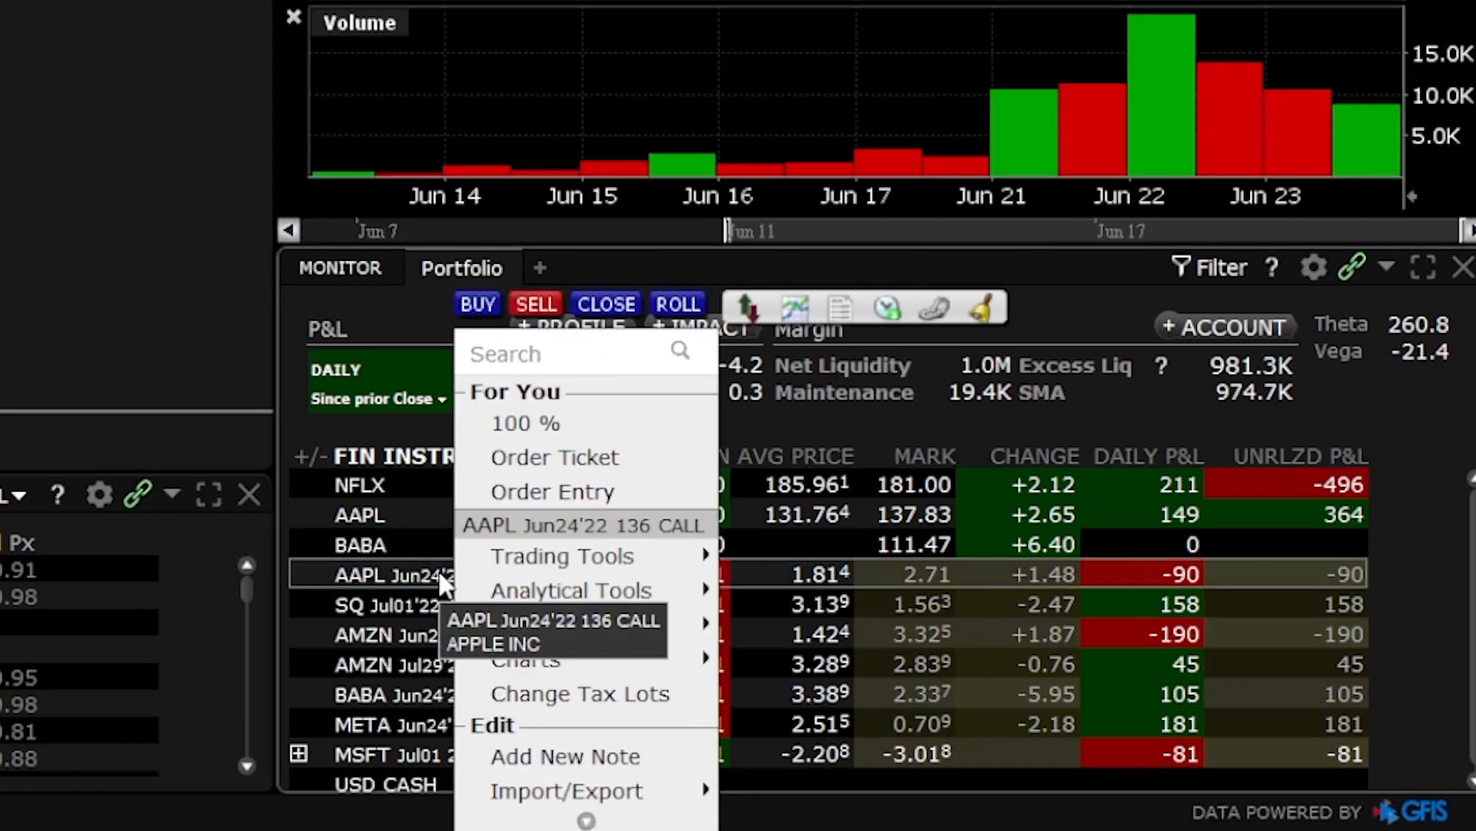
pyautogui.moveTo(561, 555)
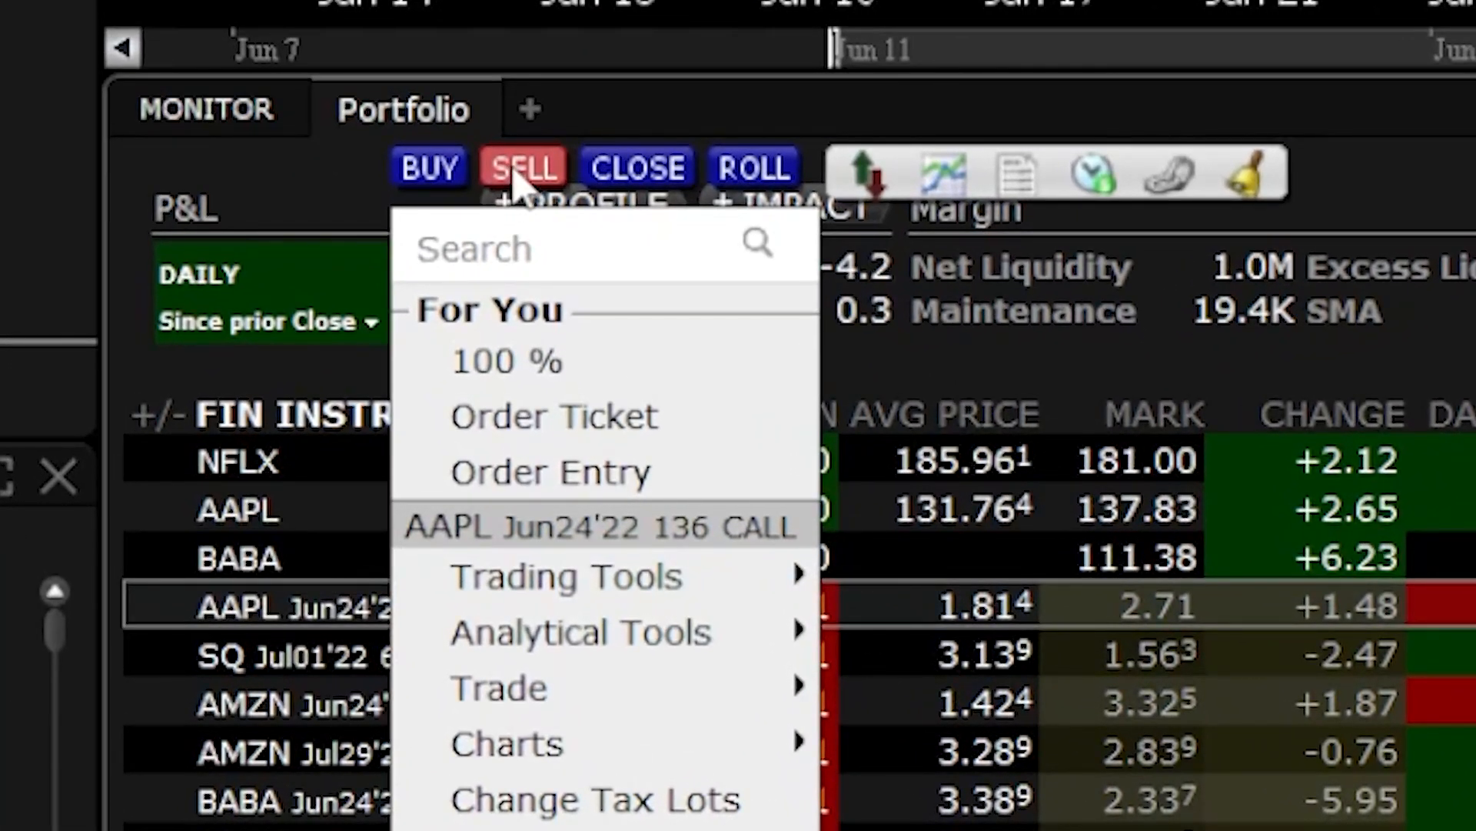
pyautogui.moveTo(752, 168)
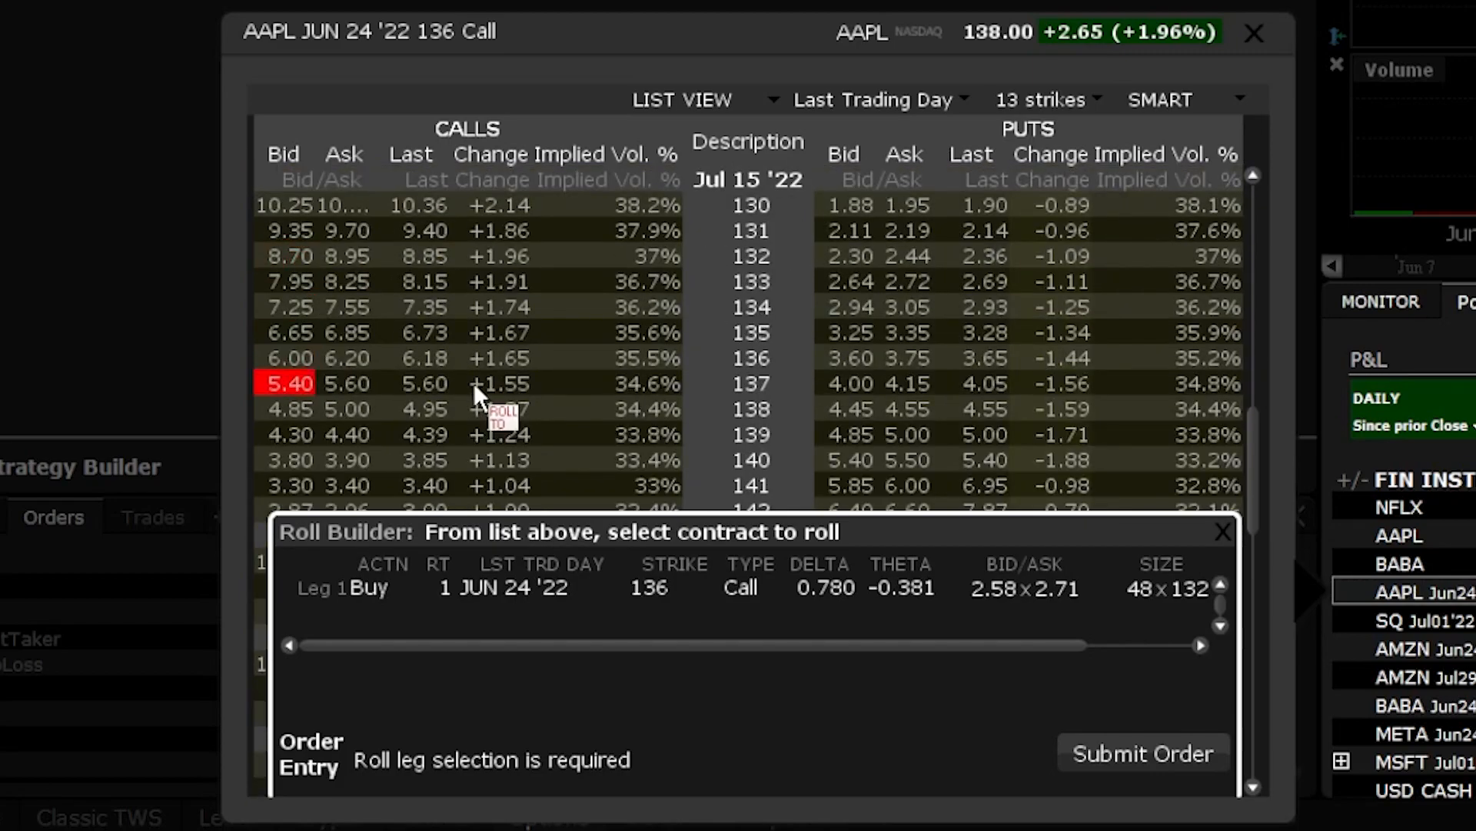
# - Scroll the Roll Builder chain toward the Jul 15 '22 142 call
pyautogui.scroll(-3)
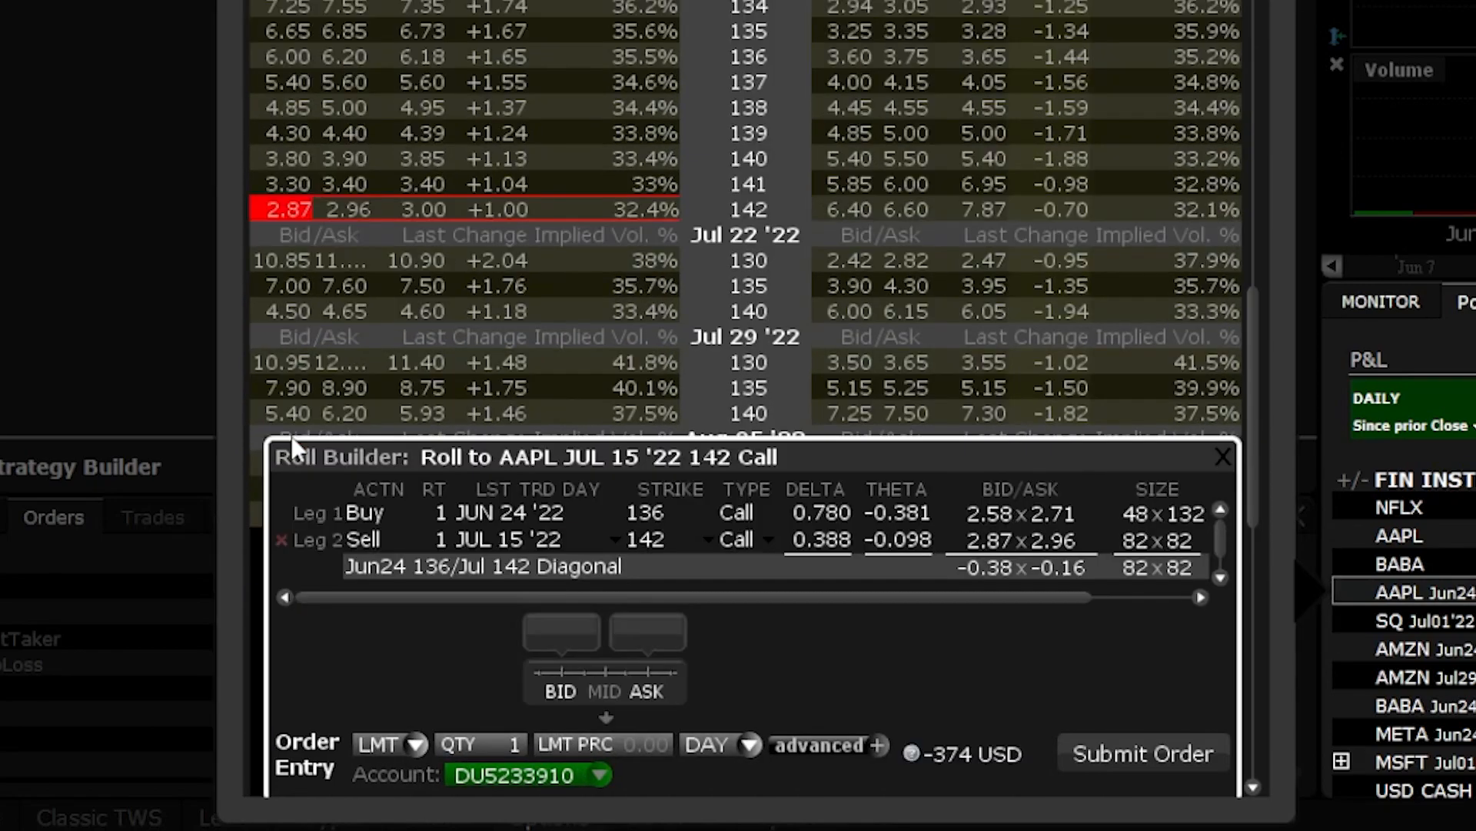
pyautogui.moveTo(320, 485)
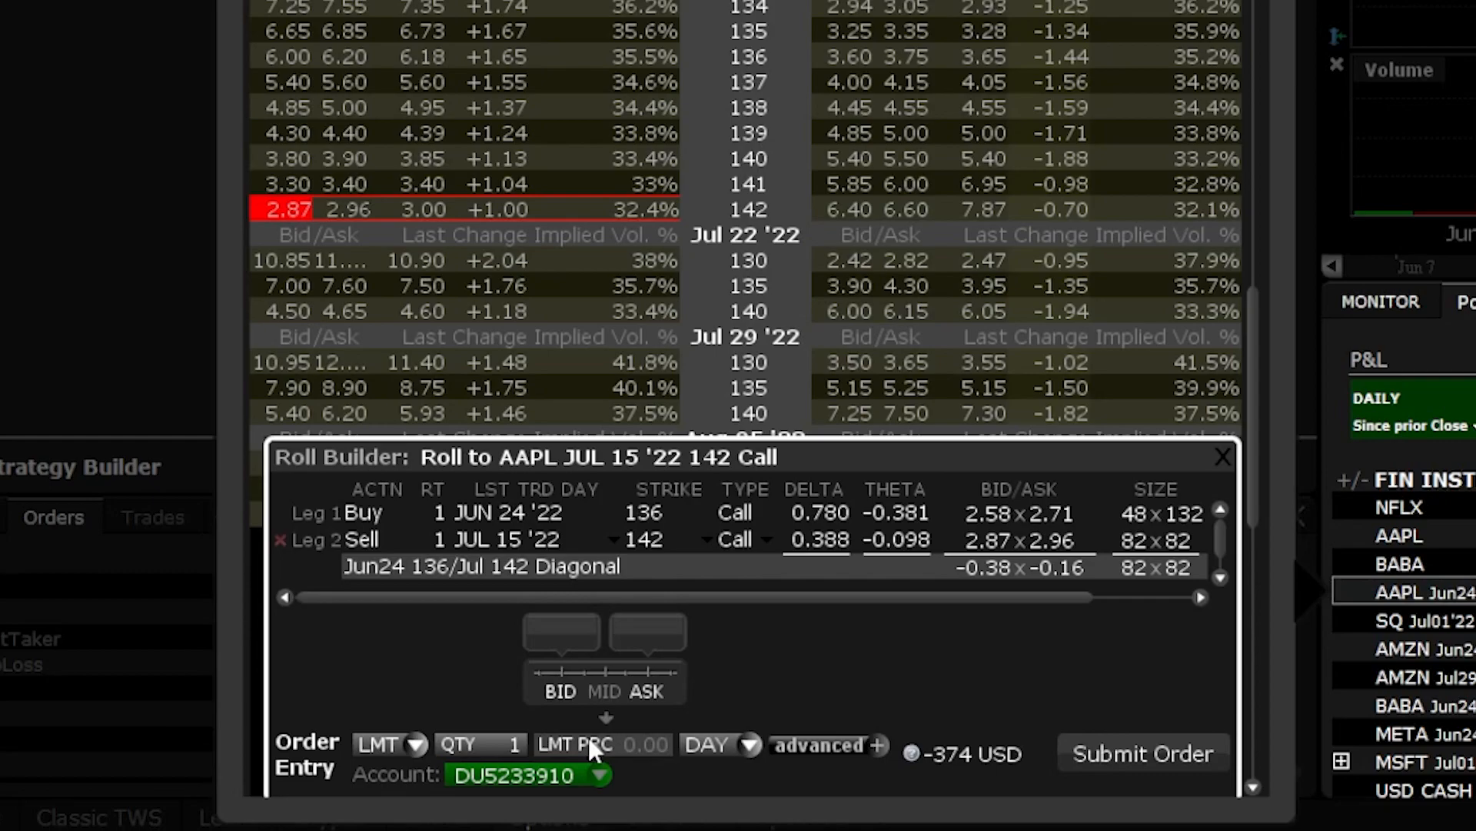
pyautogui.moveTo(1031, 749)
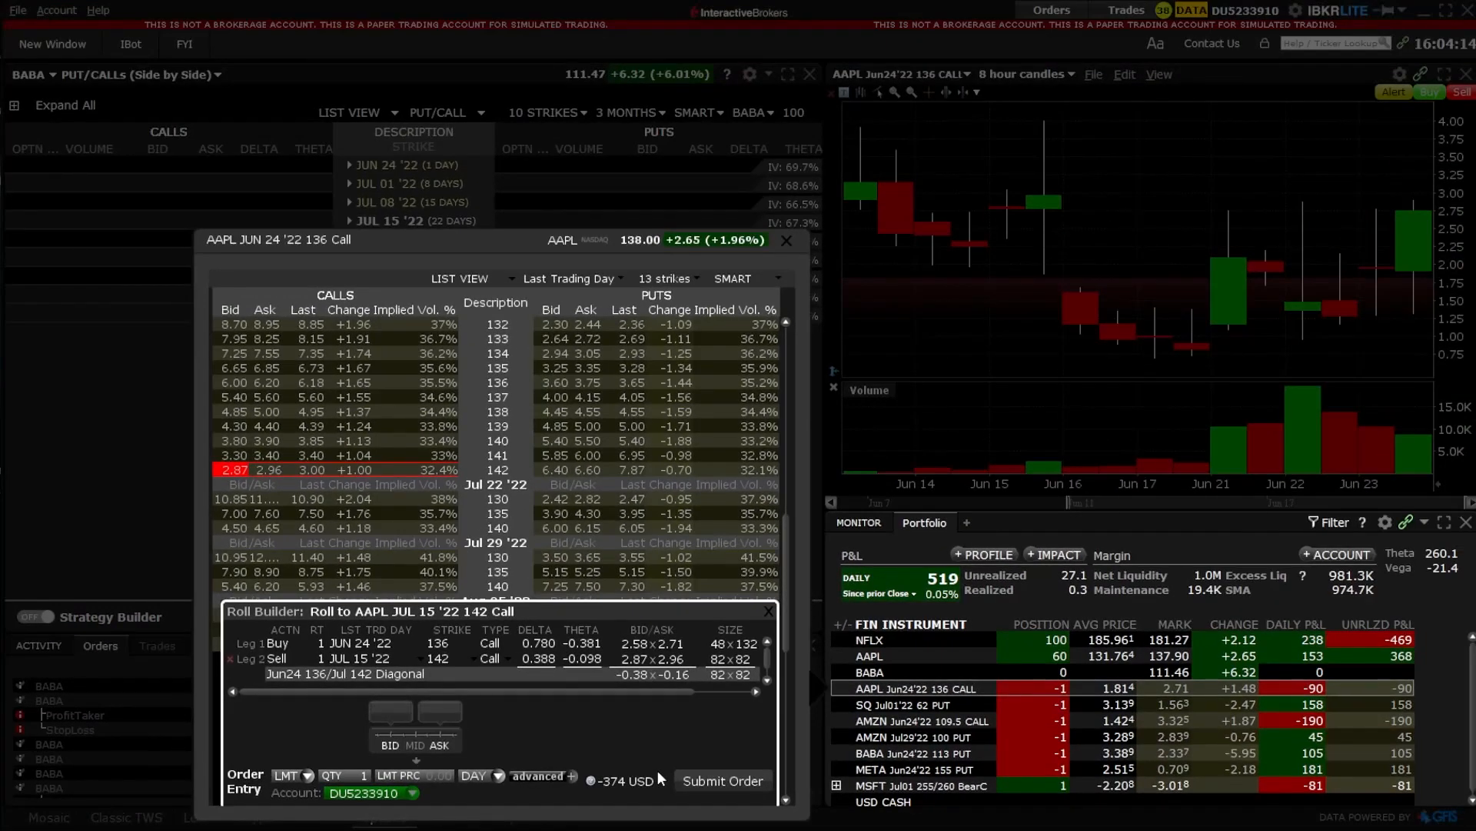
pyautogui.moveTo(788, 253)
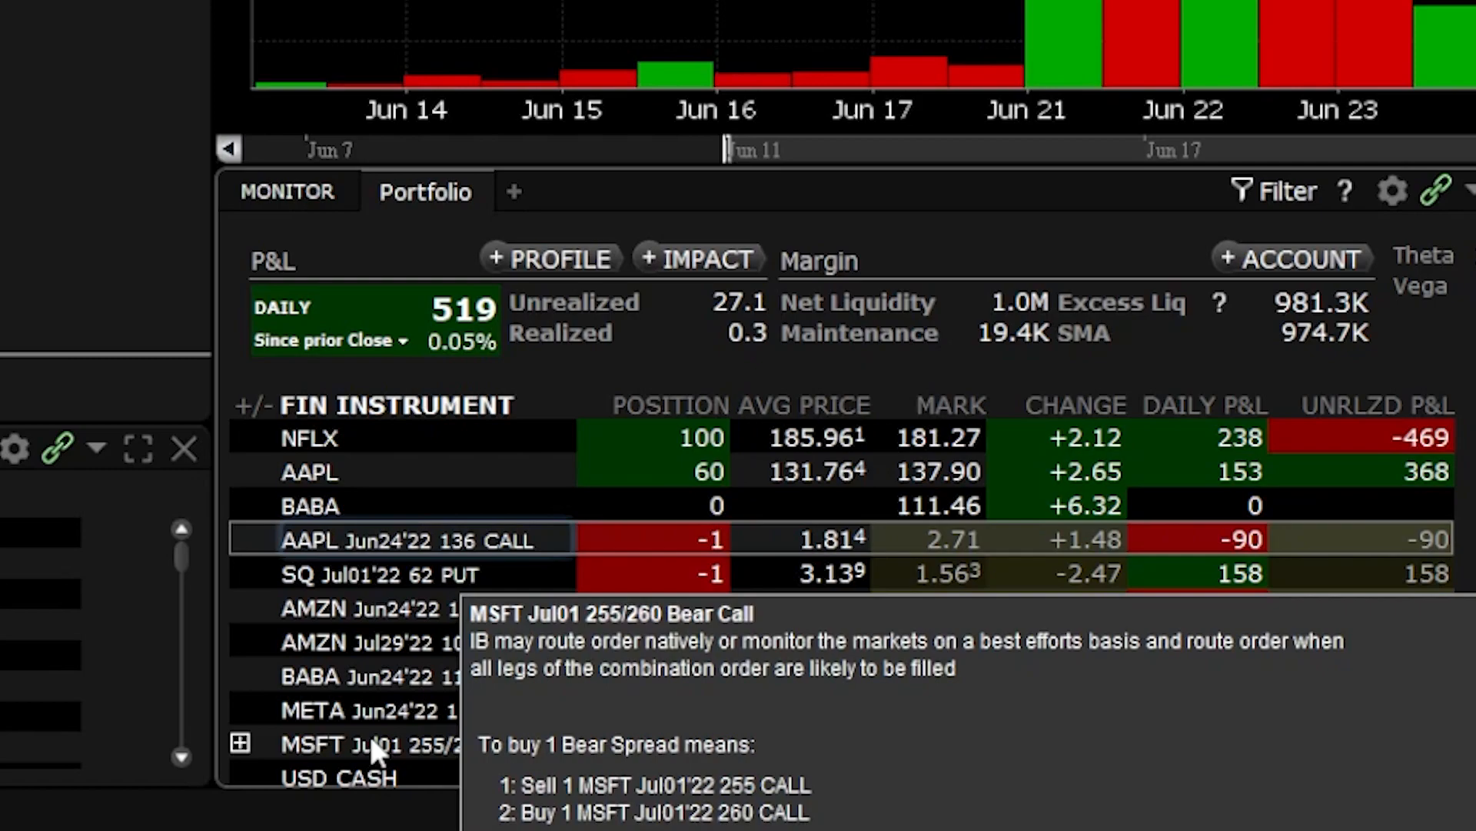
# - Start Roll Builder from the MSFT Jul01 255/260 bear call spread row
pyautogui.rightClick(339, 743)
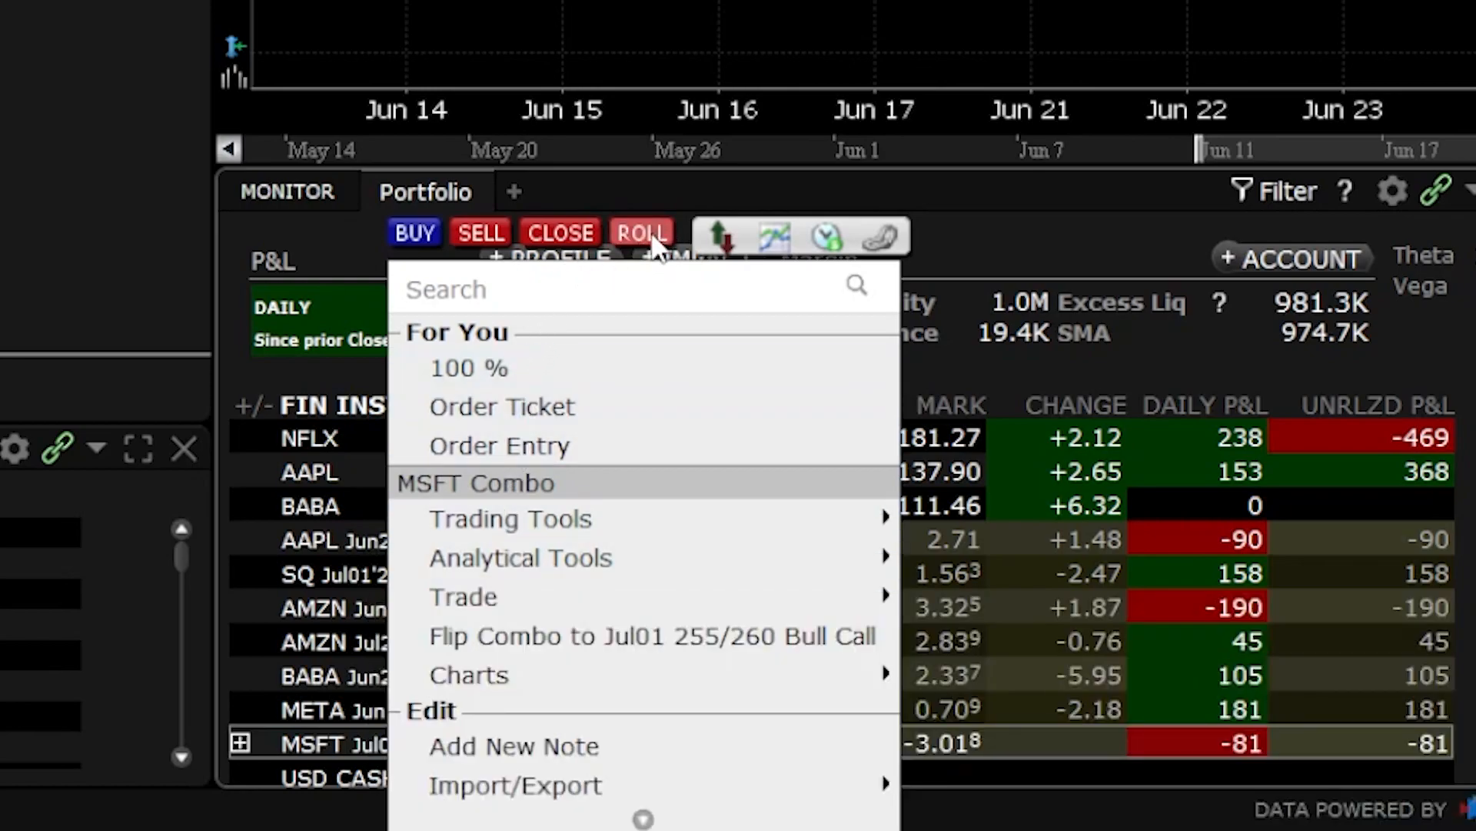
pyautogui.click(640, 232)
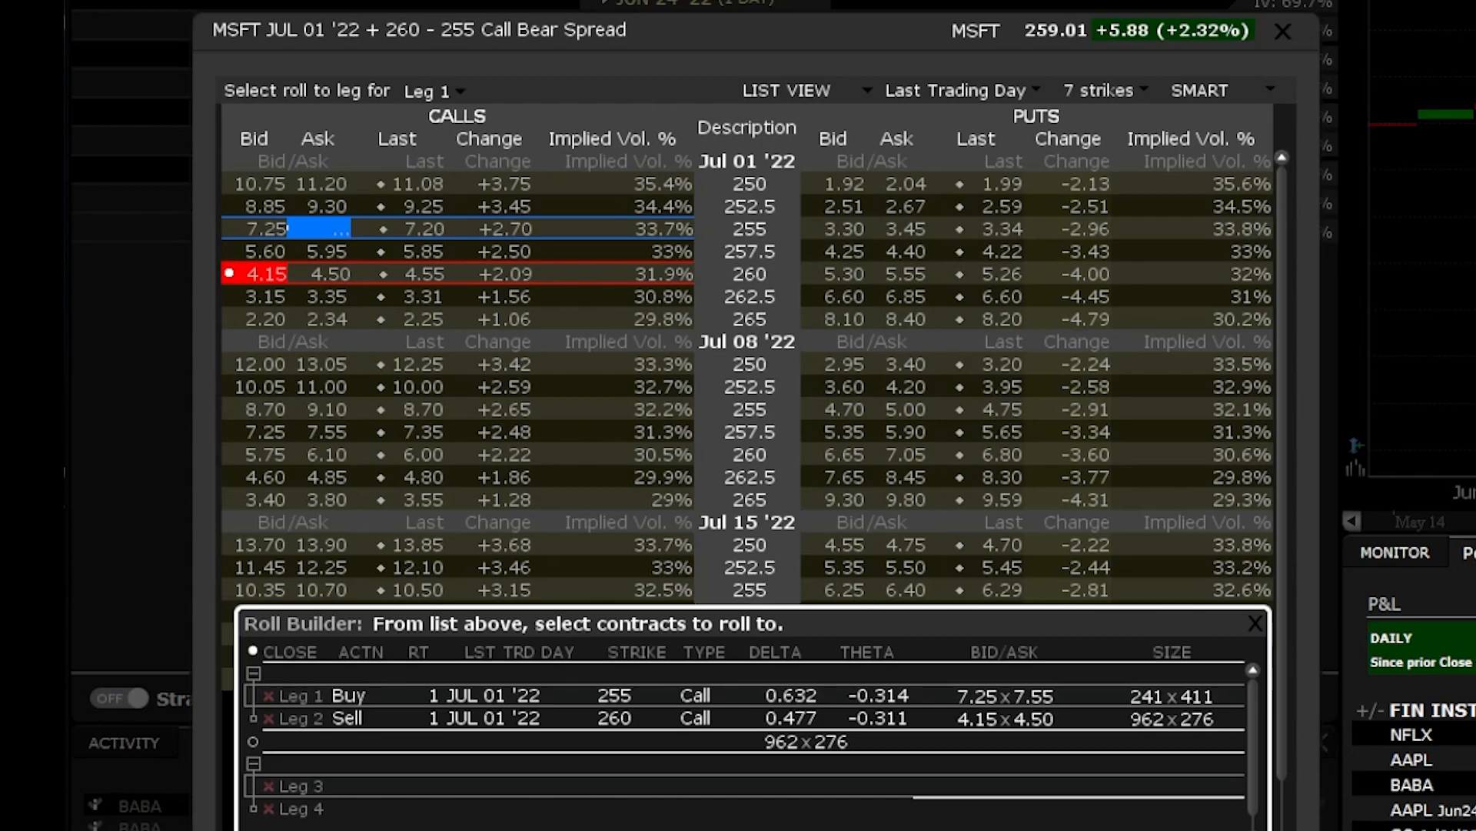
# - Add selling the Jul 15 '22 255 call and buying the Jul 15 '22 260 call as roll legs
pyautogui.scroll(-3)
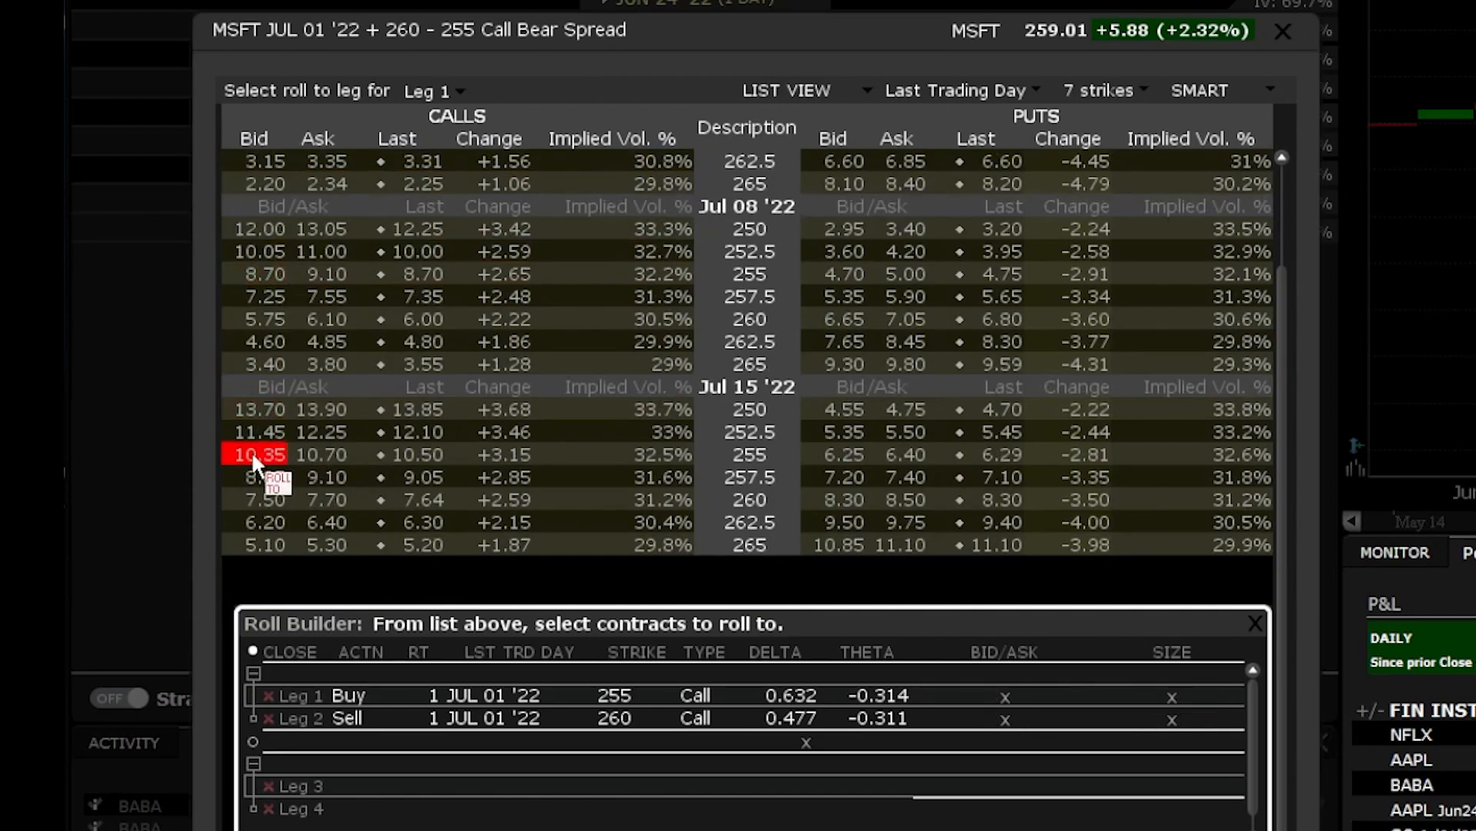
pyautogui.click(263, 455)
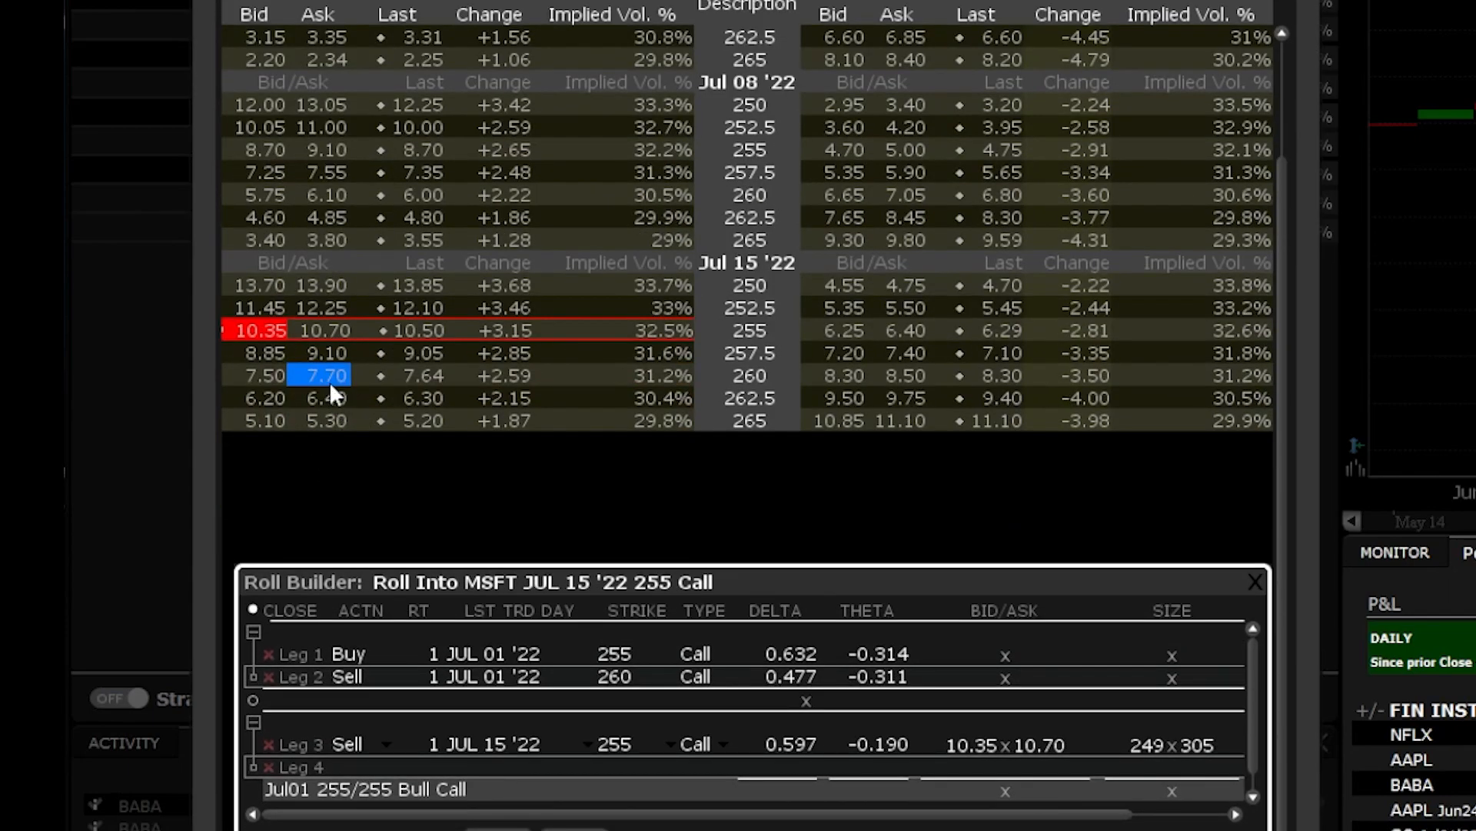
pyautogui.click(326, 375)
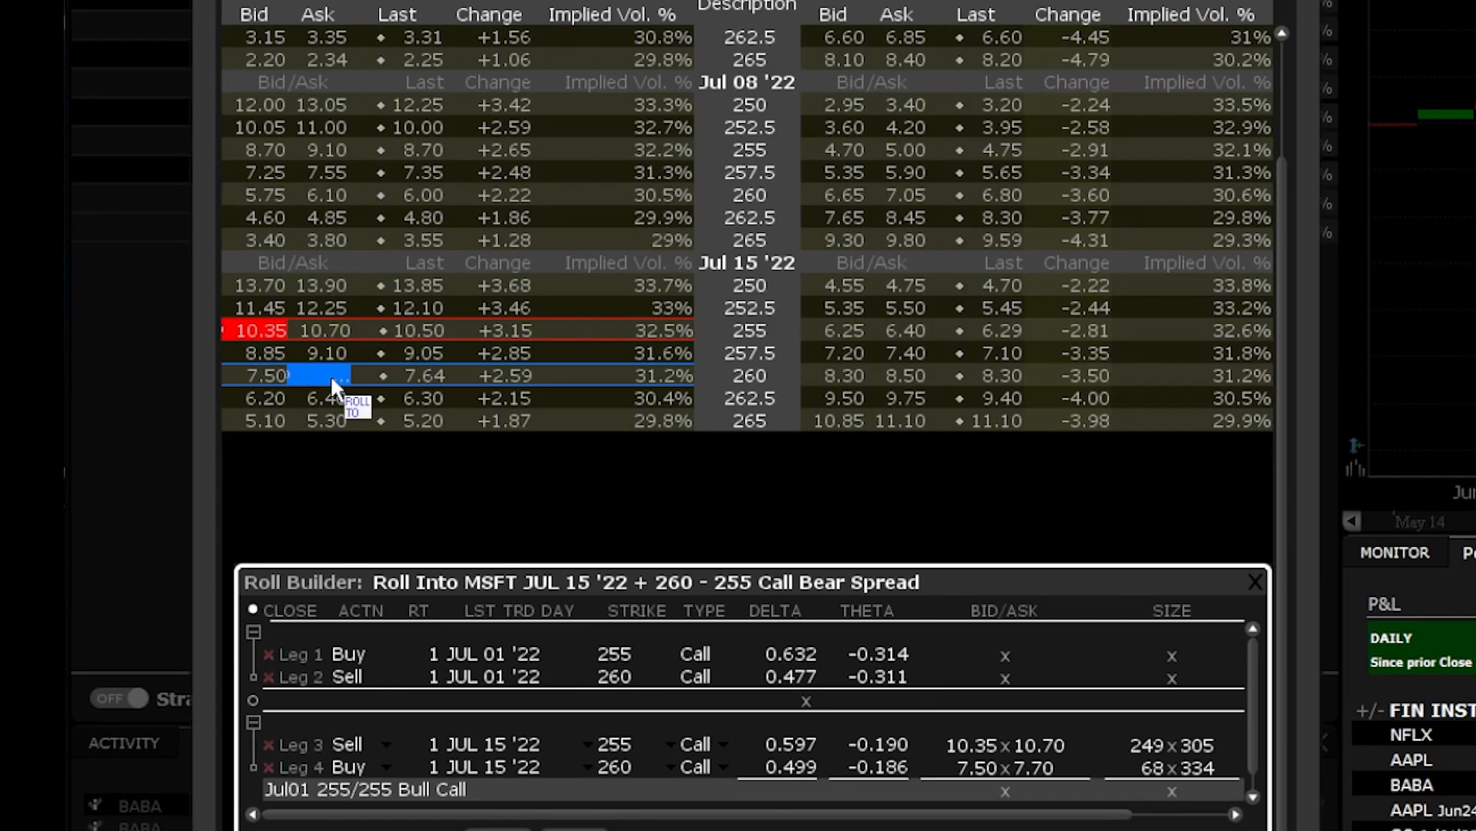